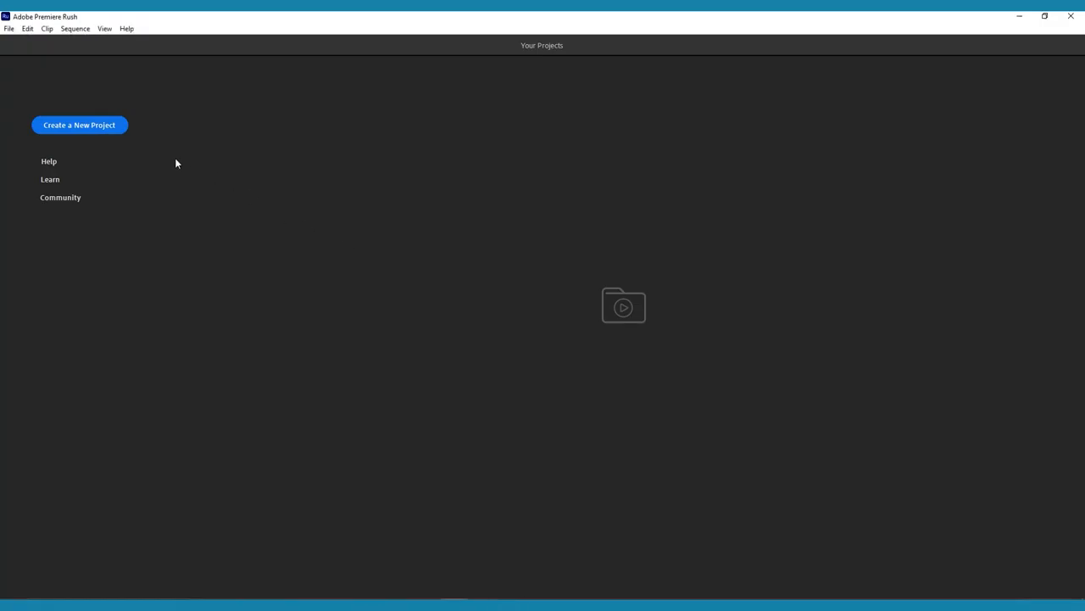
Start a new Premiere Rush project to import the five Seagate clips.
click(78, 126)
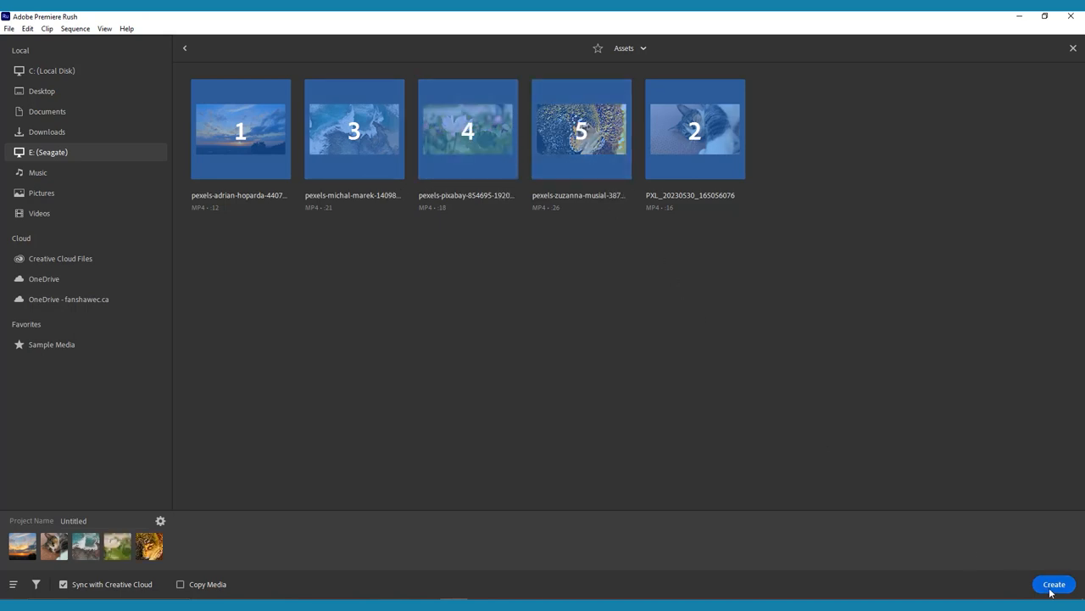
Build the project so the five selected clips form one sequence on the timeline.
click(1053, 583)
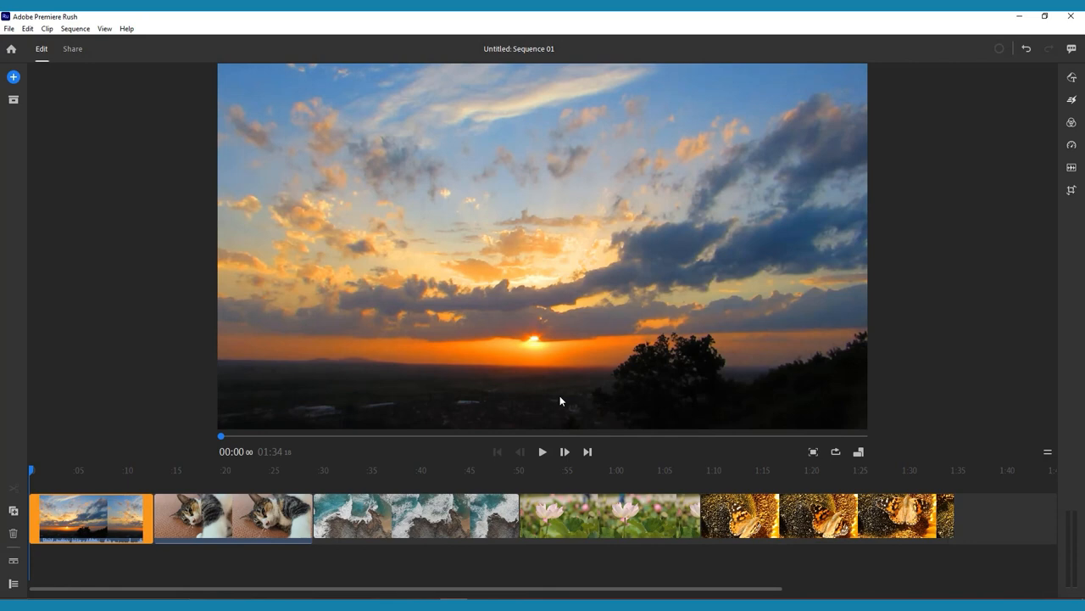
mouse_move(660, 451)
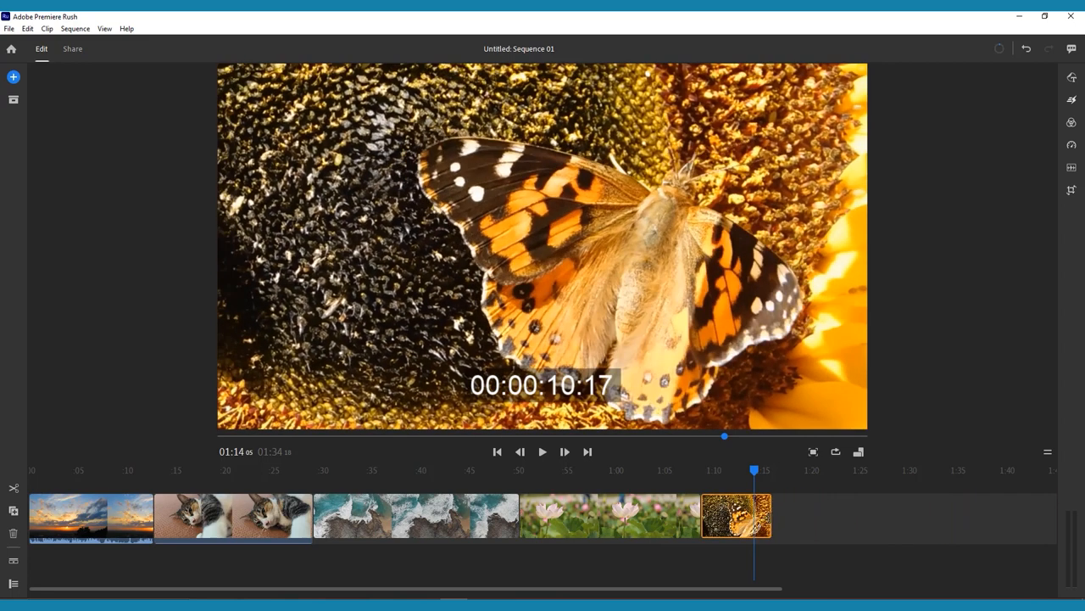
Select timeline clips to trim so the sequence runs about 37 seconds.
click(609, 515)
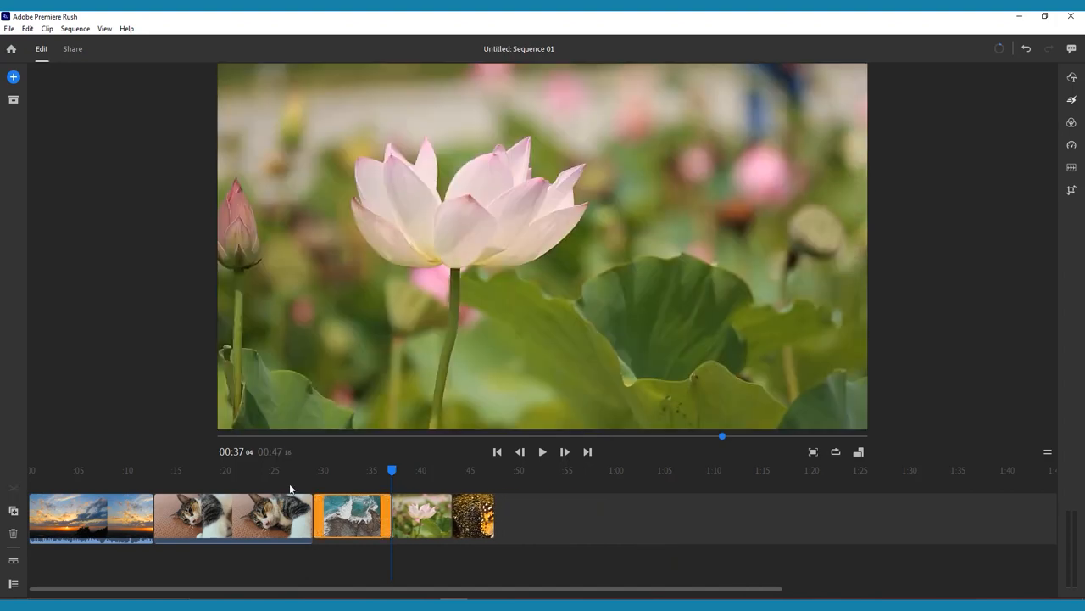
click(224, 515)
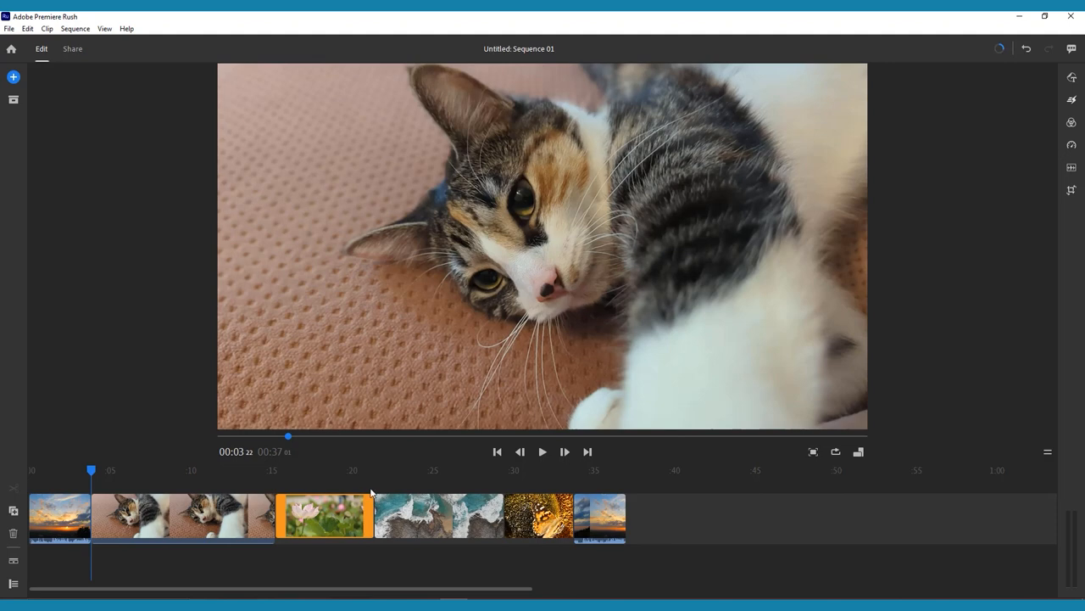
mouse_move(702, 356)
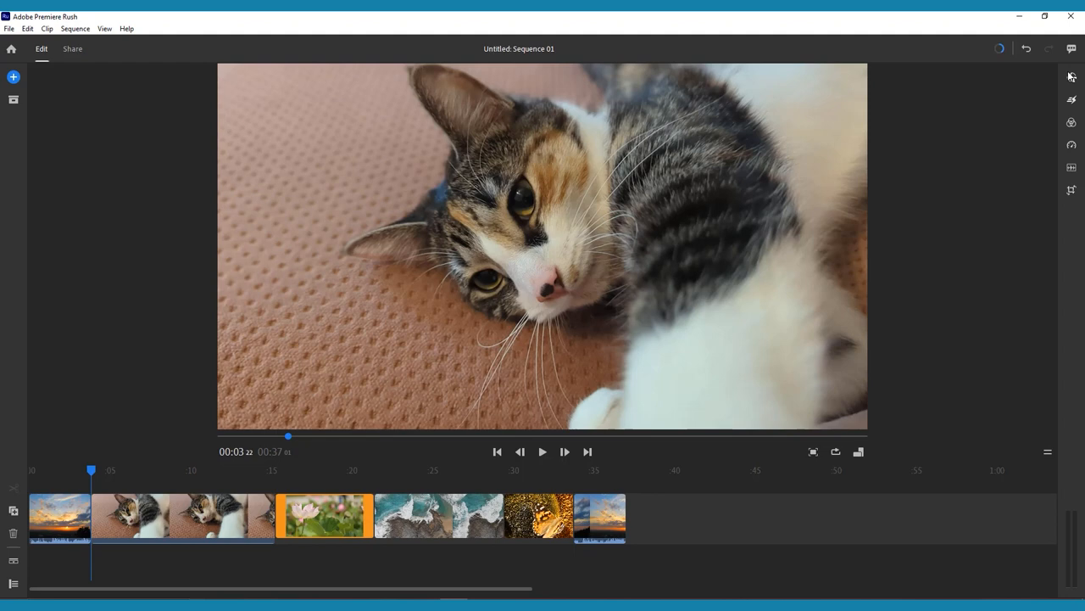
click(1072, 76)
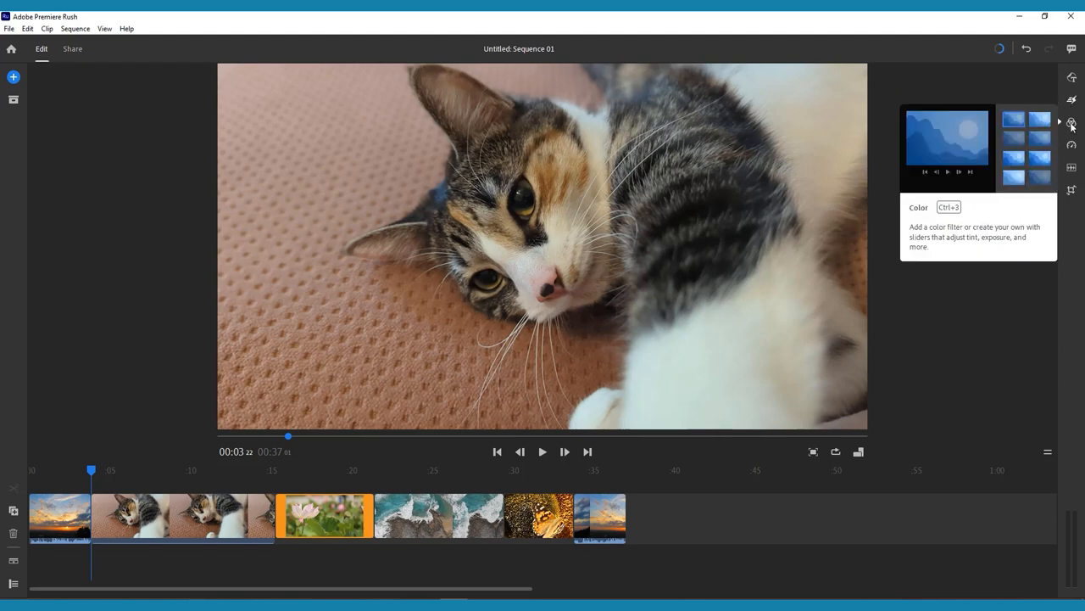
mouse_move(1072, 146)
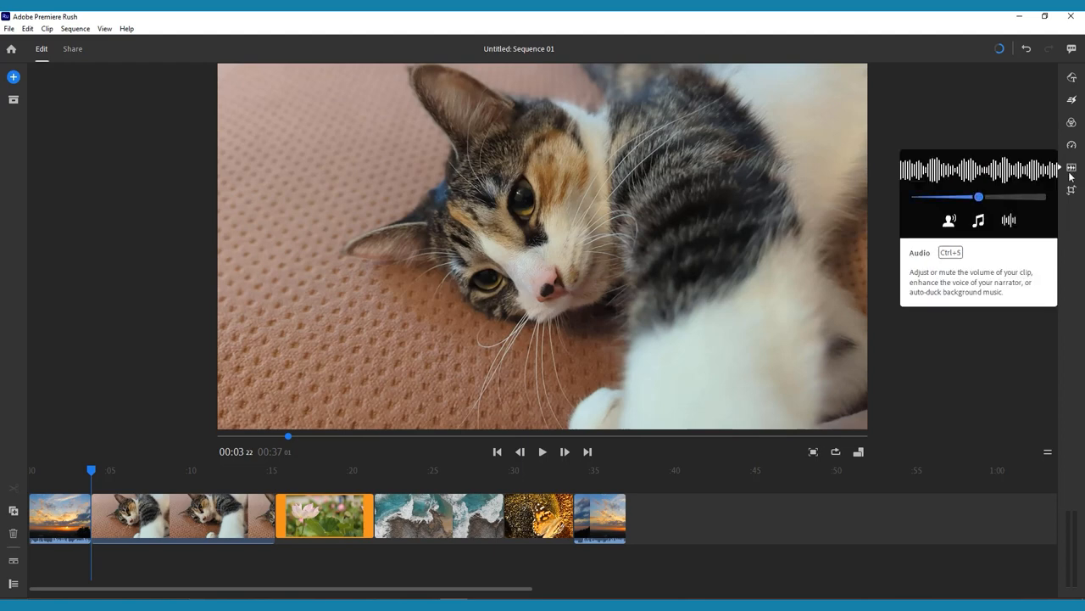
drag(980, 197, 953, 197)
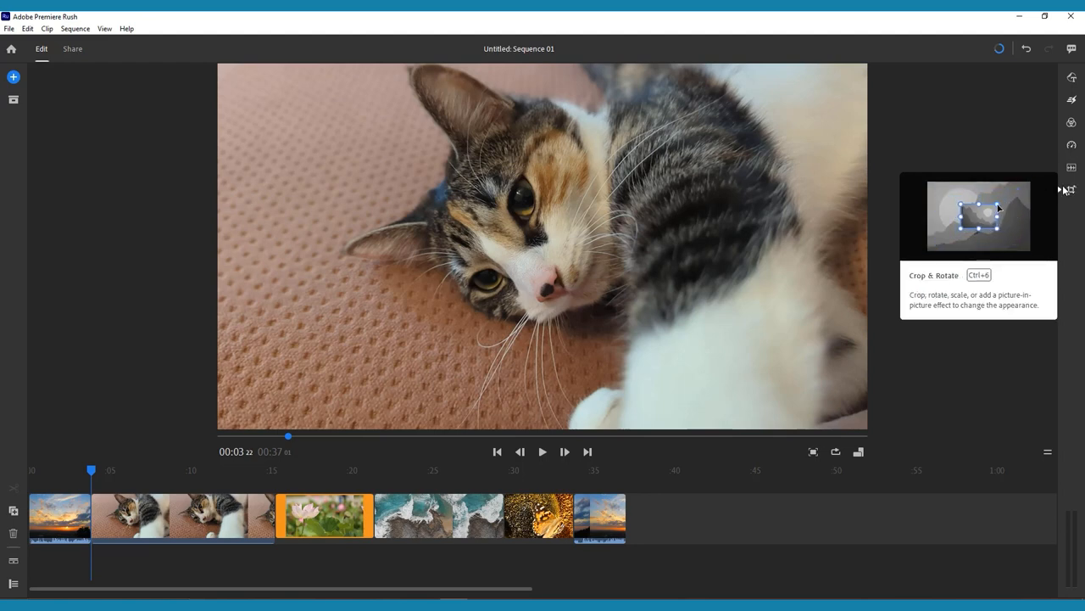
mouse_move(590, 228)
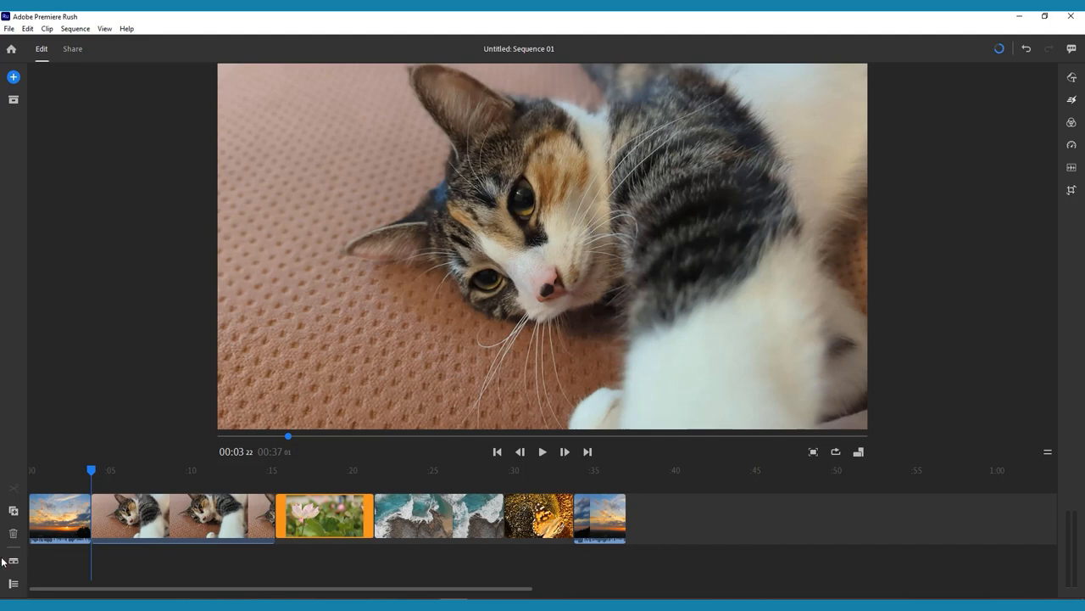
Show the Audio panel for the final clip, volume still at its default 50.
click(14, 560)
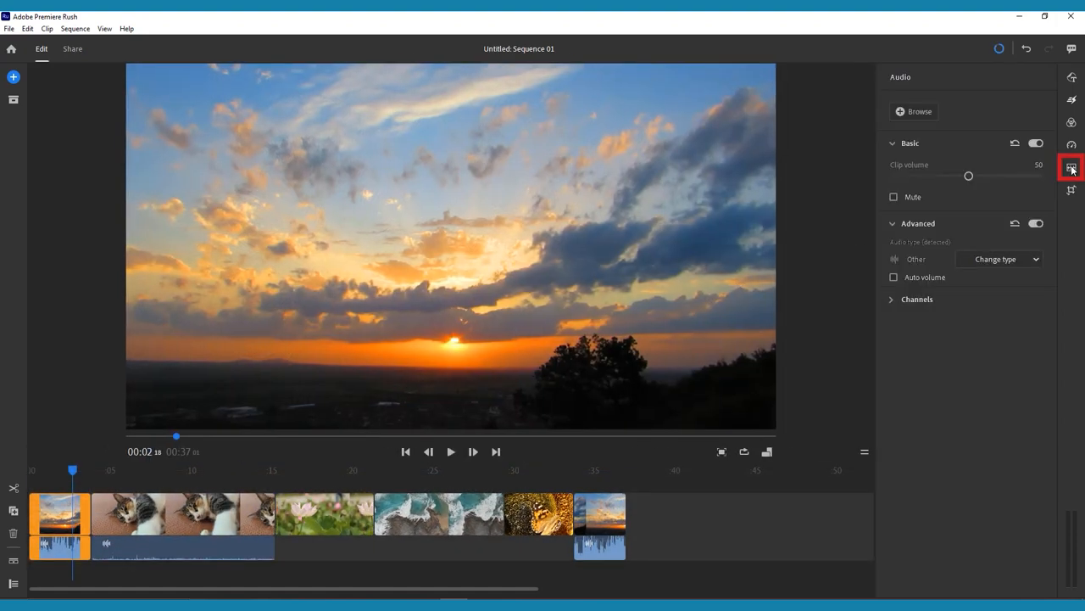
drag(969, 175, 950, 175)
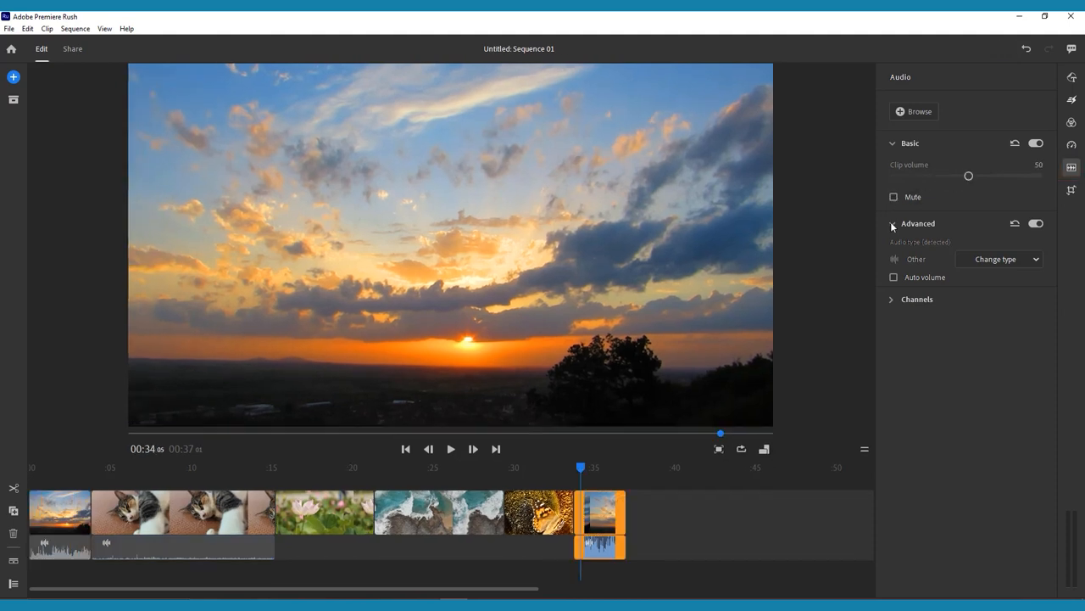
click(998, 258)
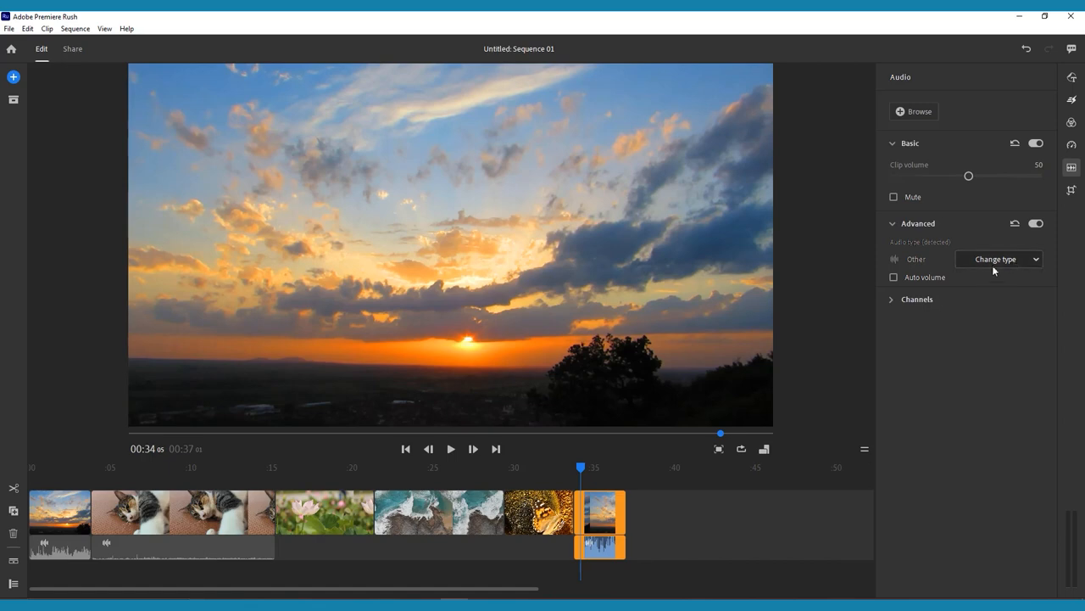
click(892, 298)
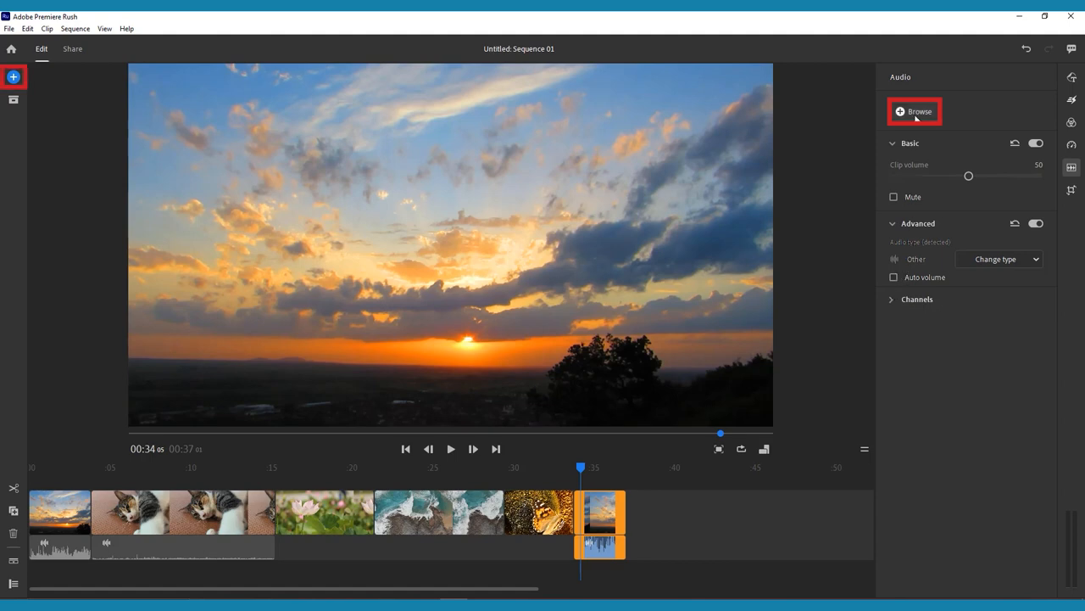
Preview Peaceful Birds and Flute Fanfare Chorus in the audio library, then leave it.
click(914, 112)
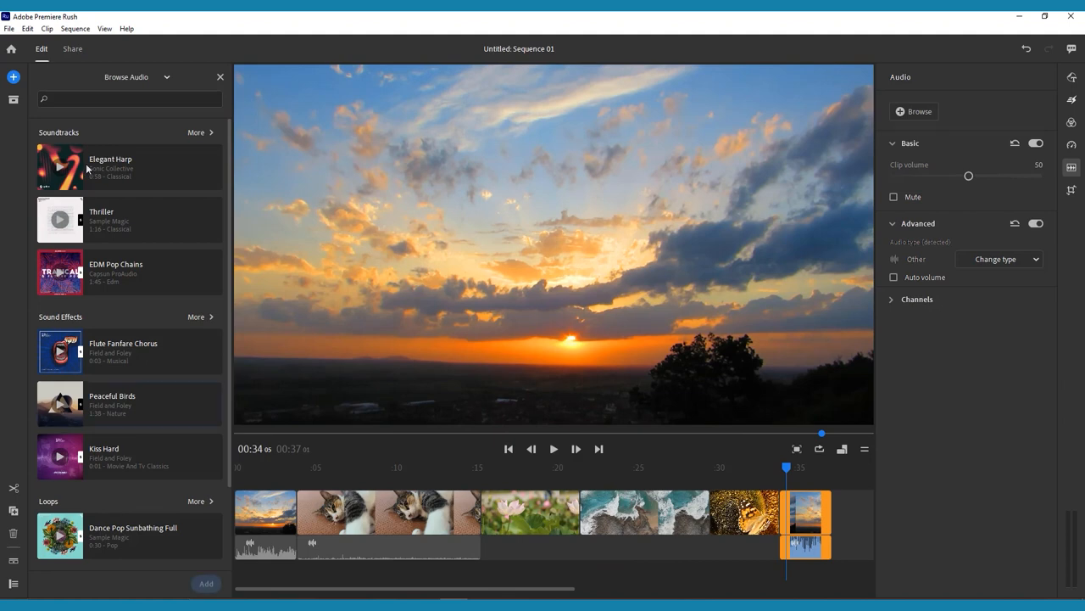
click(129, 404)
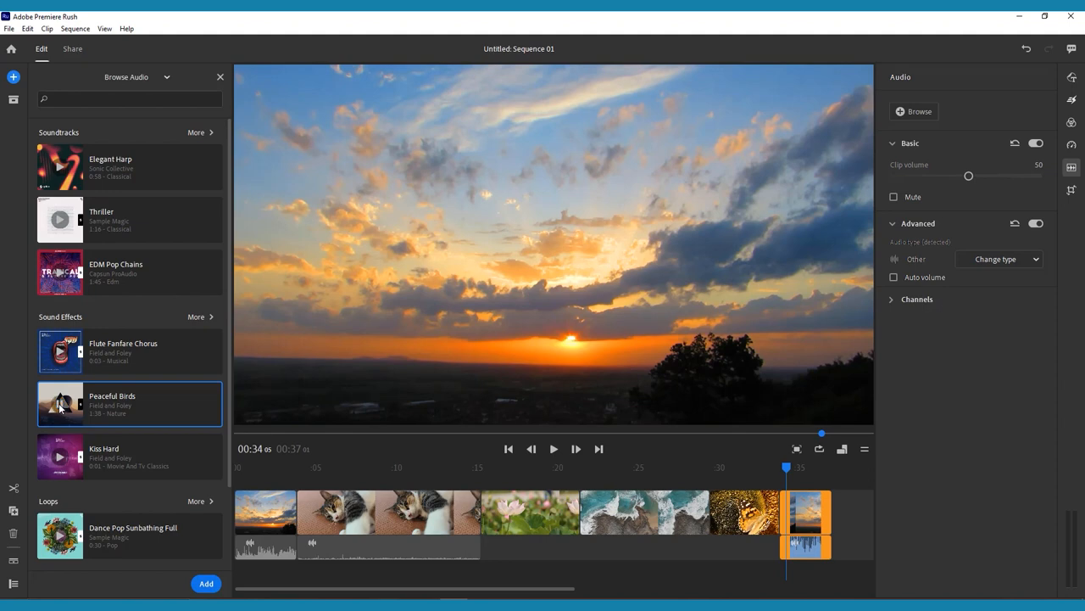
scroll(down, 3)
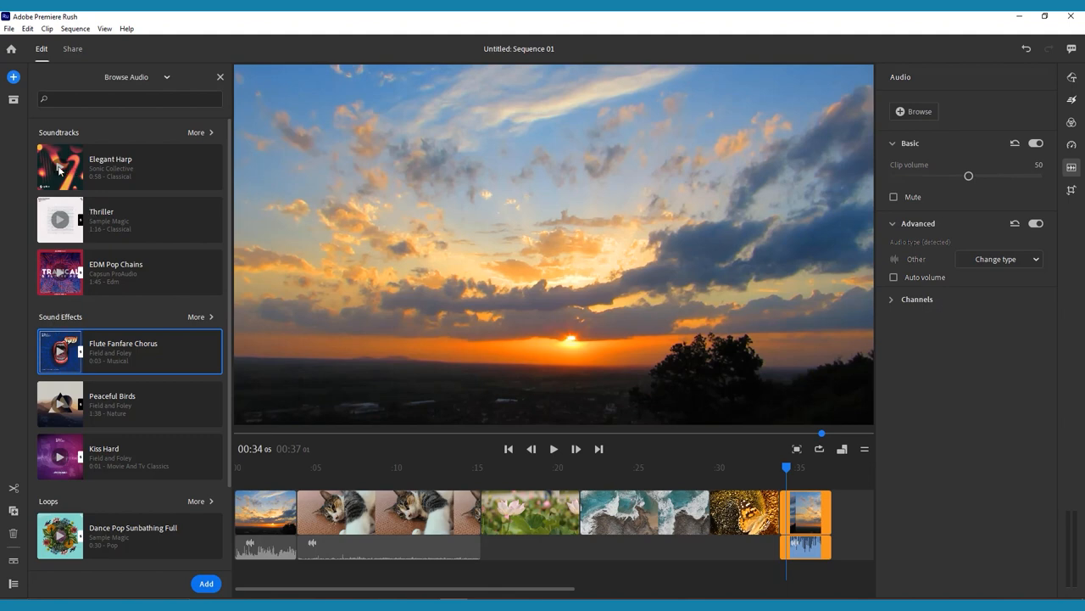
click(129, 166)
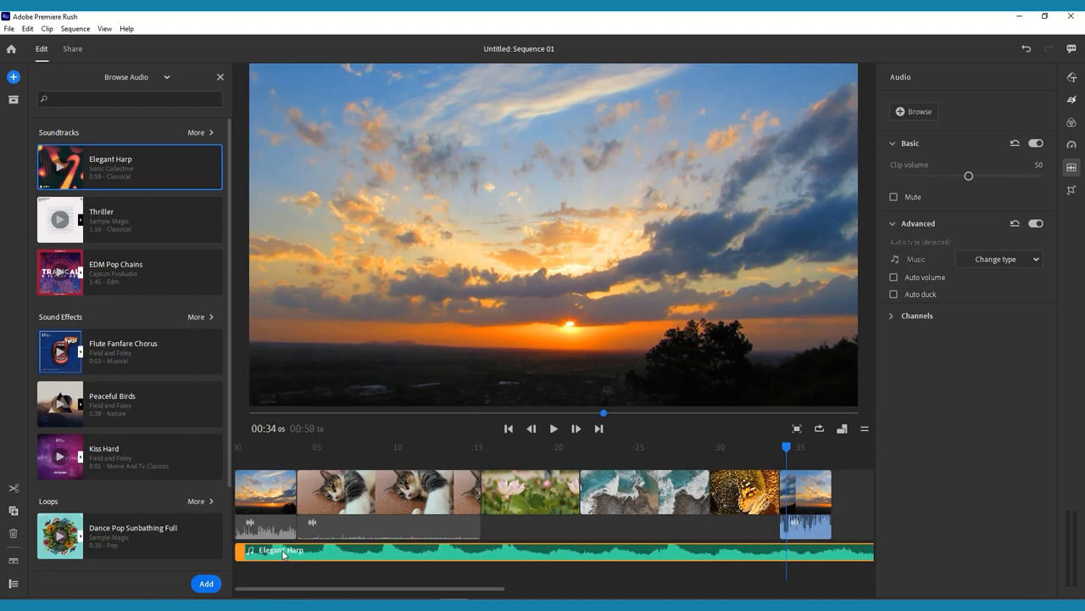
click(221, 76)
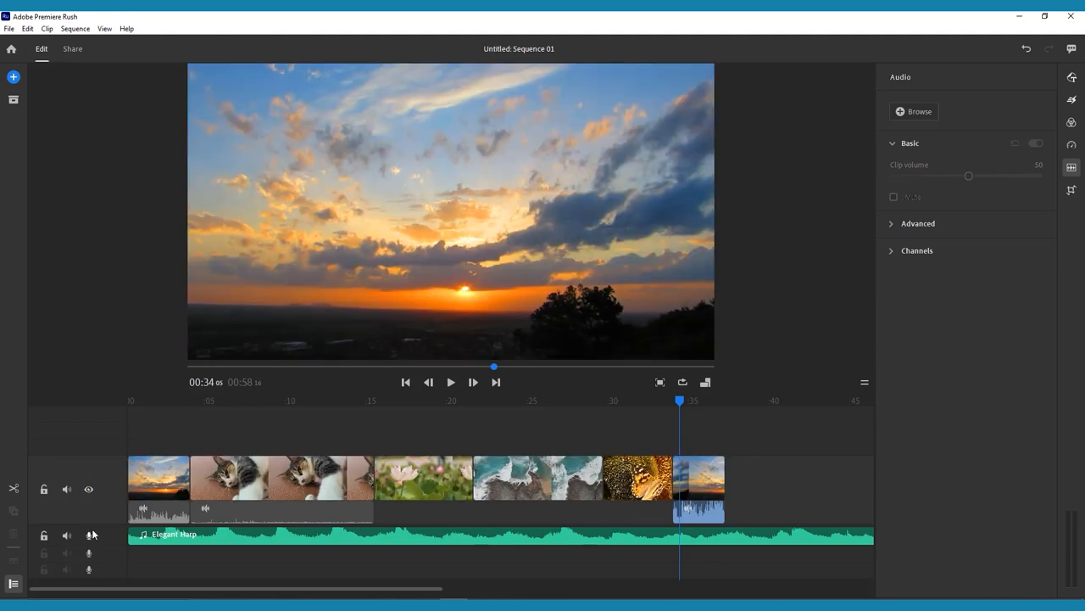
mouse_move(88, 553)
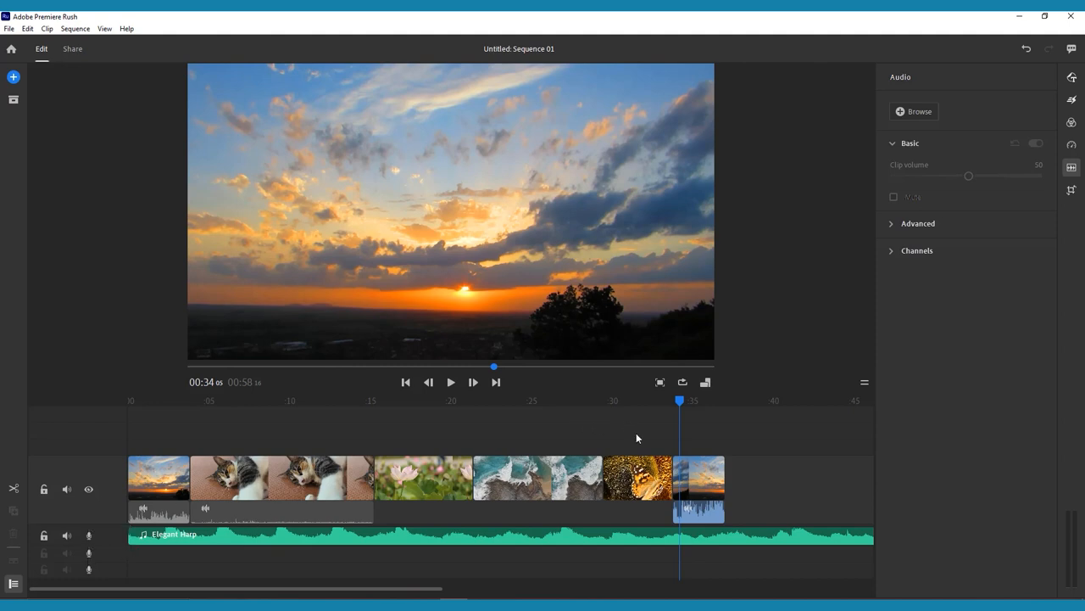
mouse_move(709, 544)
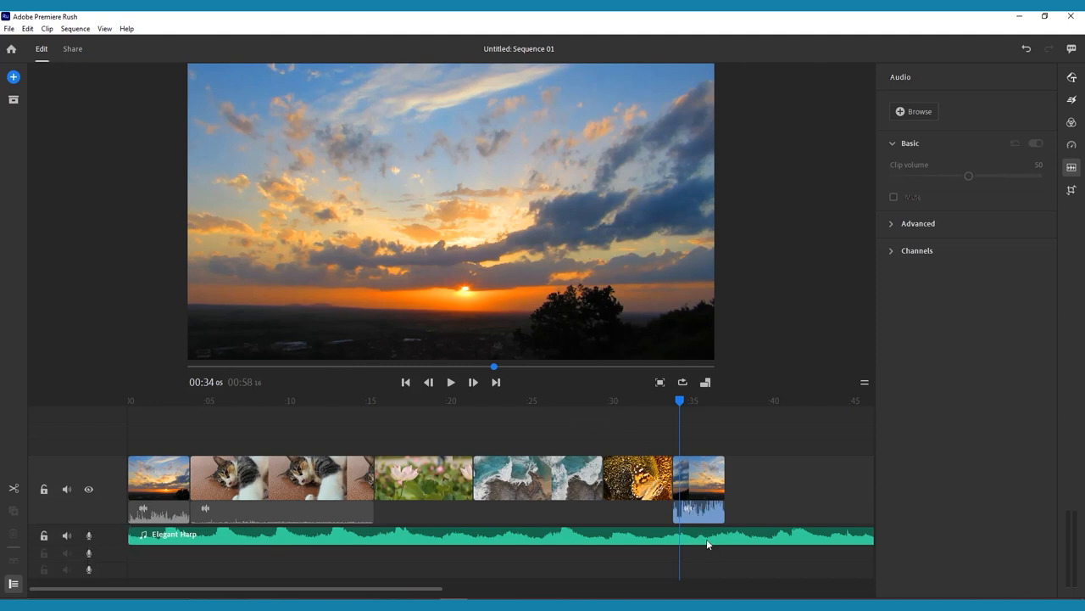
Select the Elegant Harp music track to show its audio settings and ducking options.
click(892, 224)
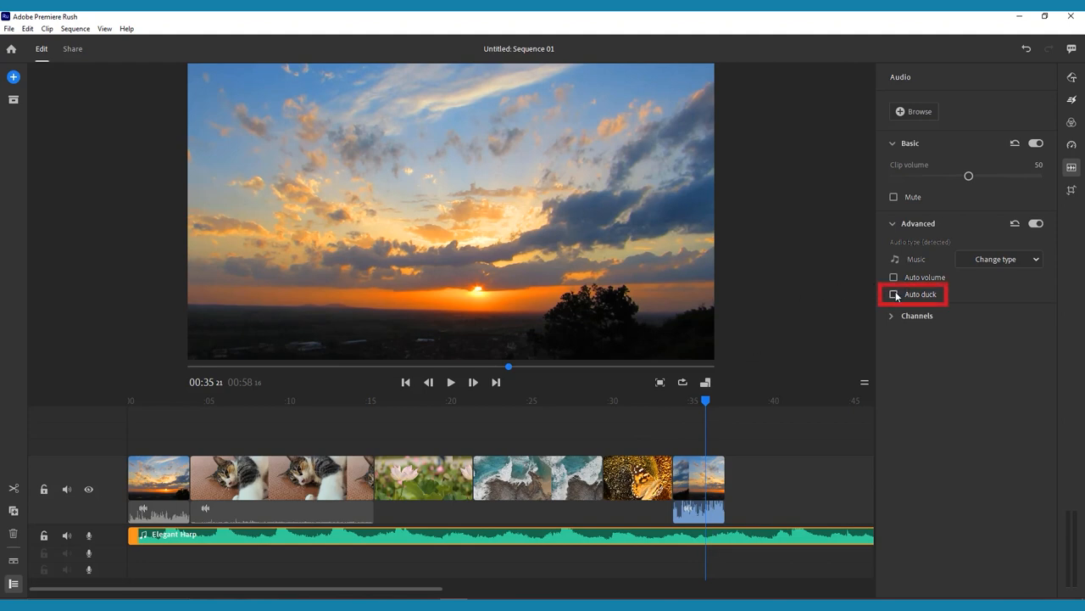
Enable Auto duck on the Elegant Harp music beneath the sunset clip.
click(894, 294)
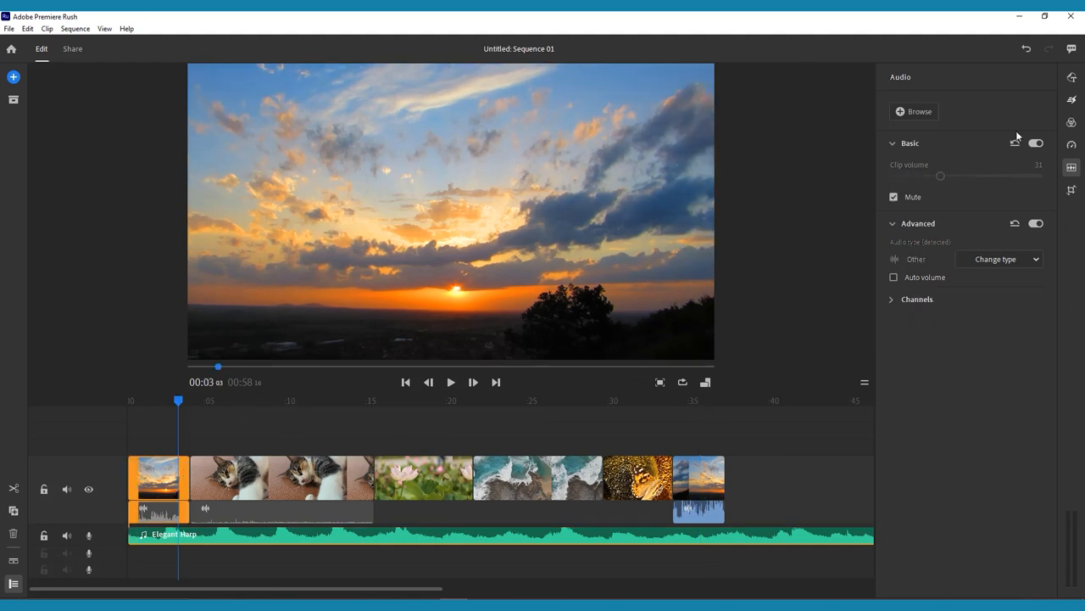
Apply a Slide Up transition at the cut between the sunset and cat clips and preview it.
click(1072, 98)
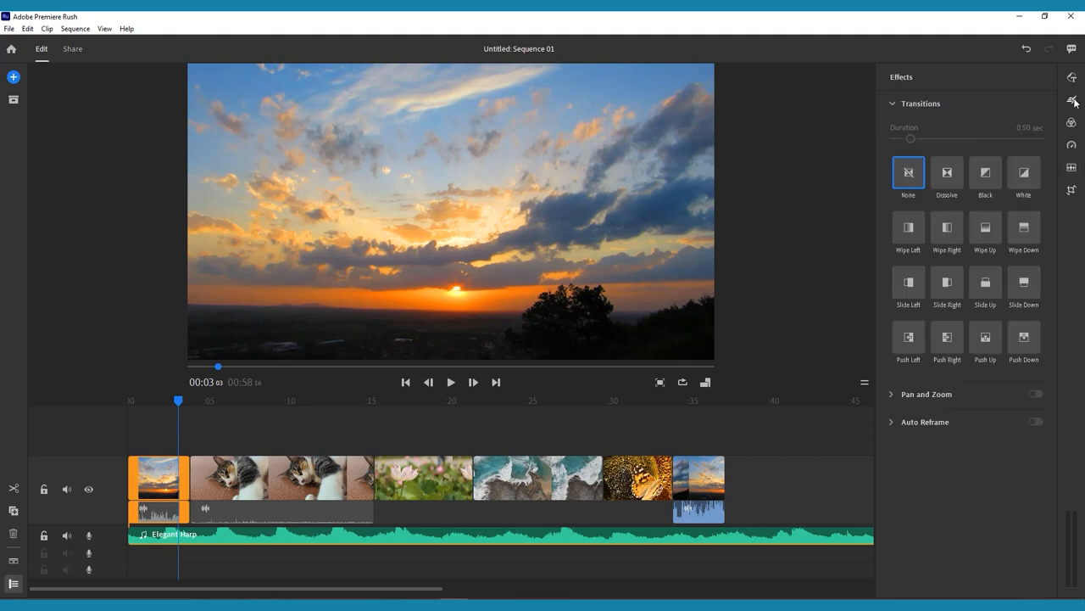
click(946, 173)
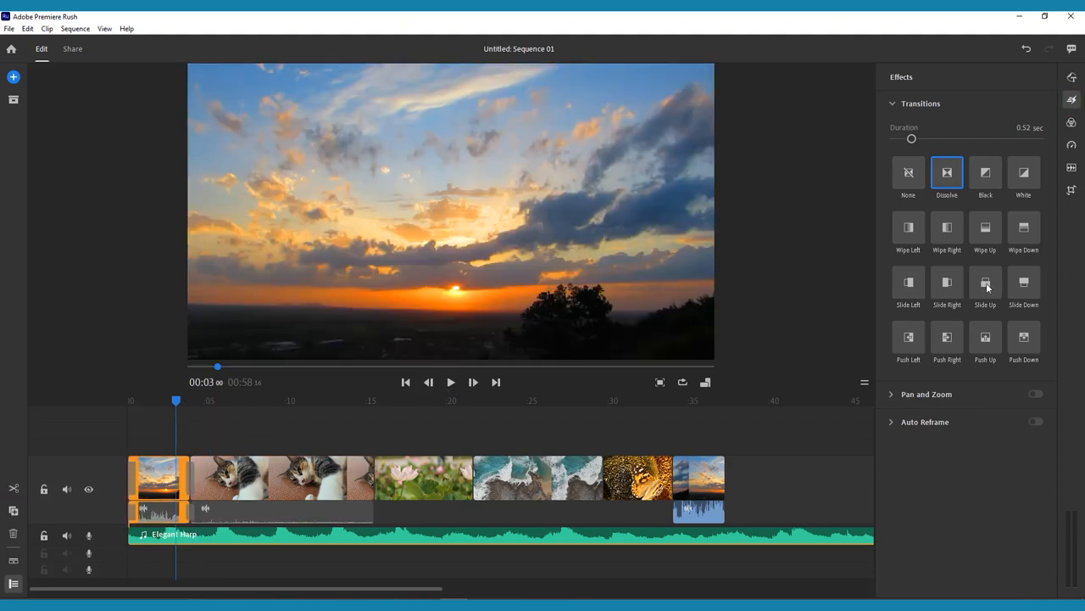
click(451, 382)
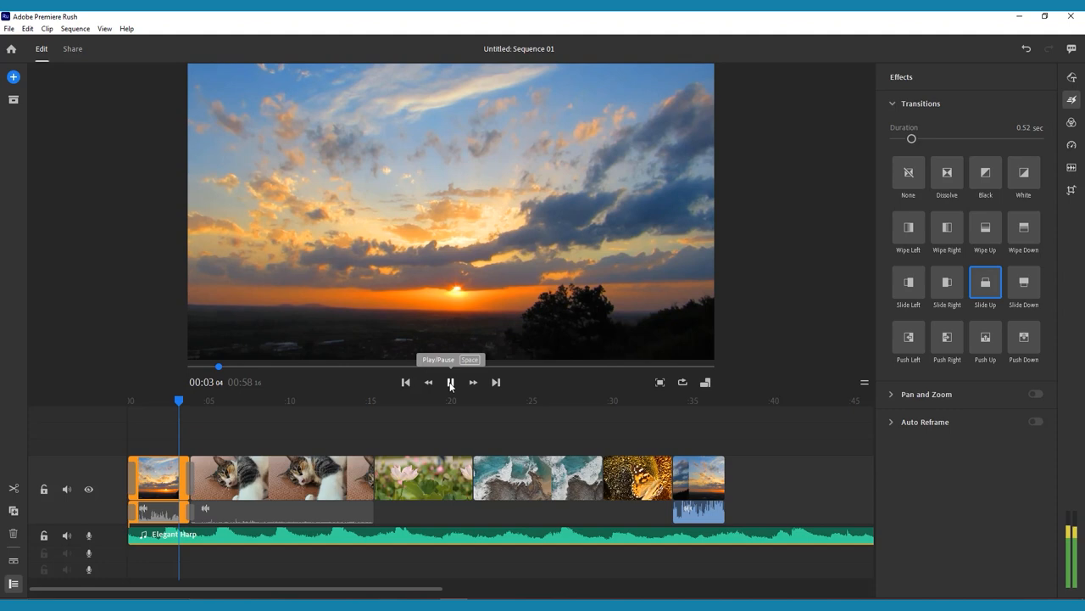
click(451, 382)
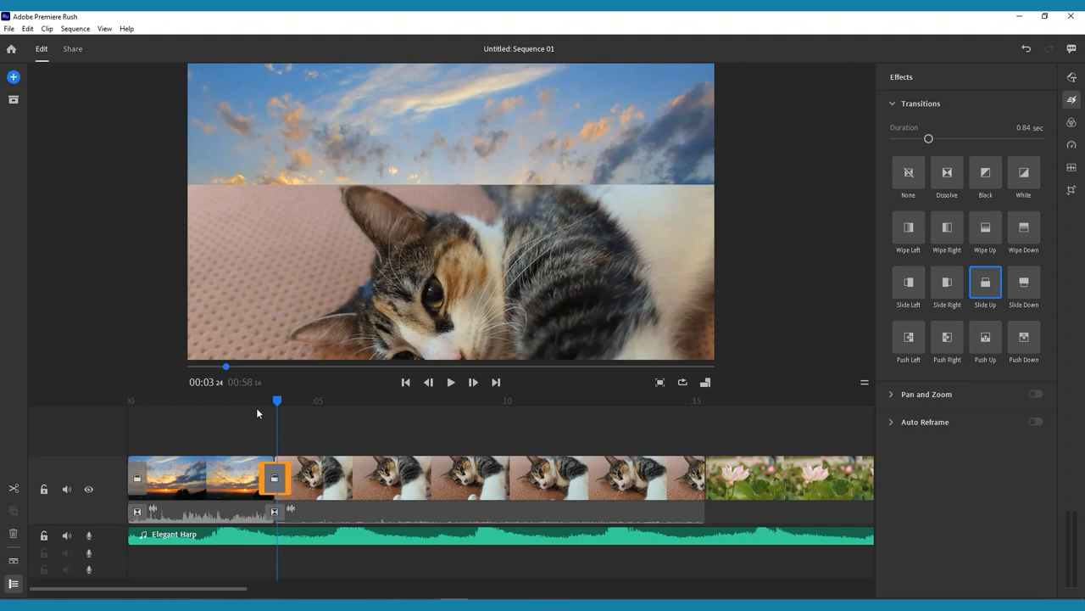
click(451, 381)
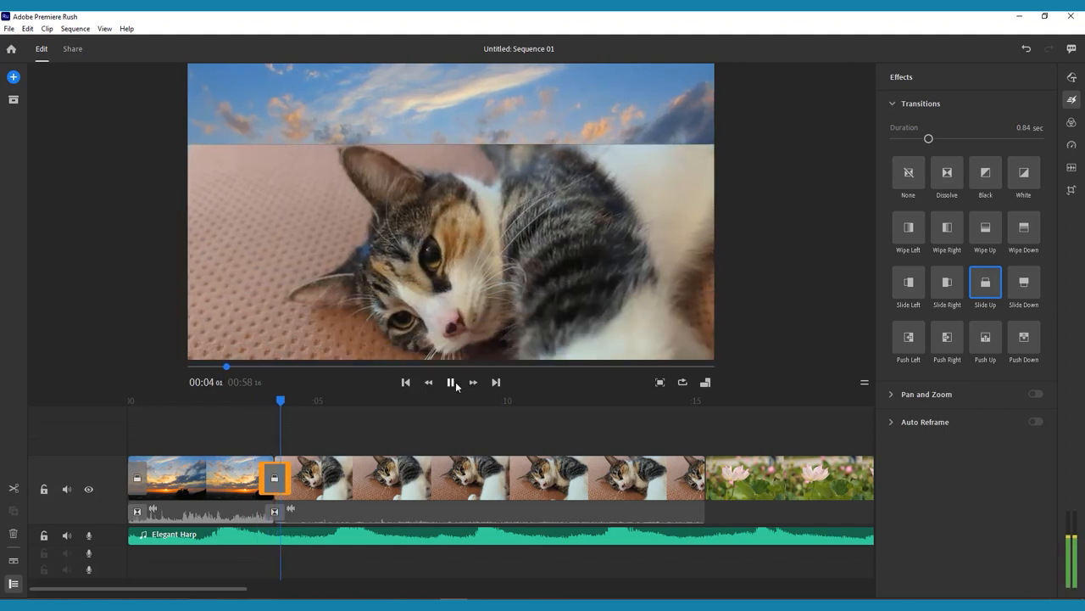
click(452, 382)
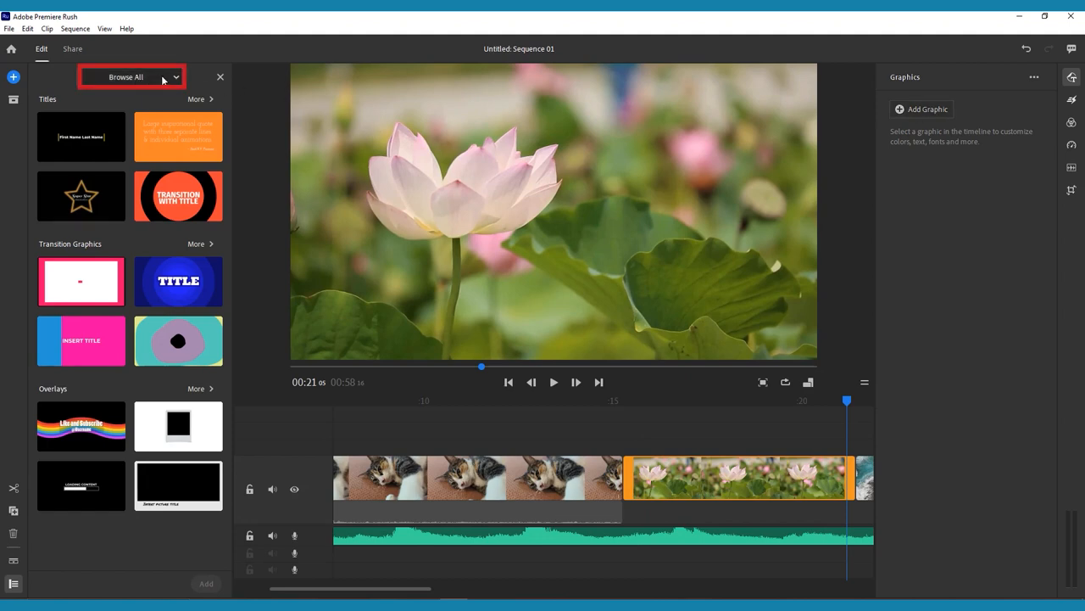
Browse Transition Graphics, then switch to the Titles collection for the Circular Reveal Title.
click(133, 77)
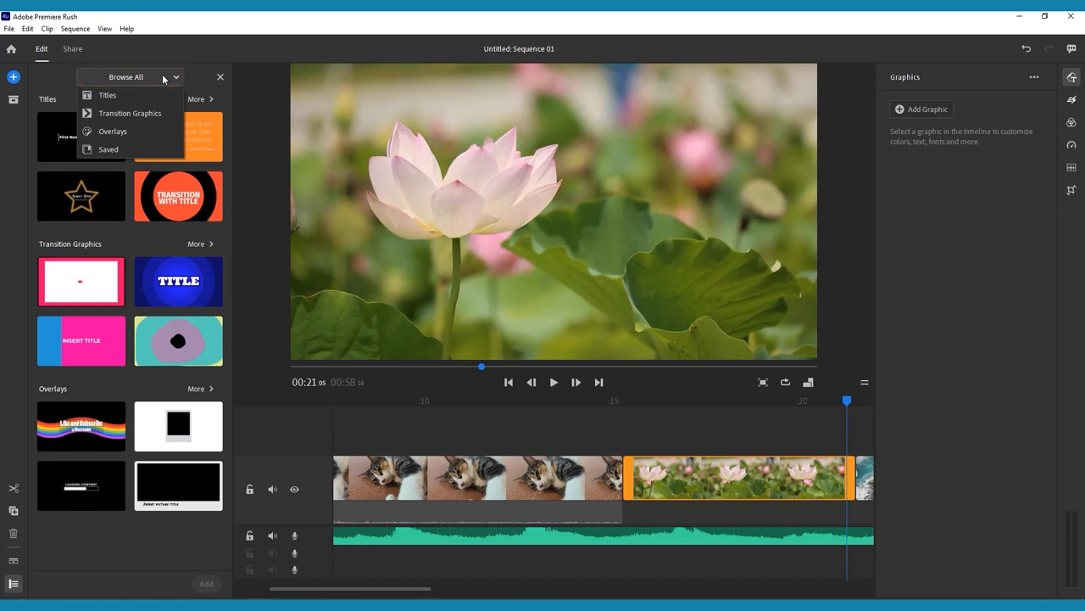
mouse_move(129, 112)
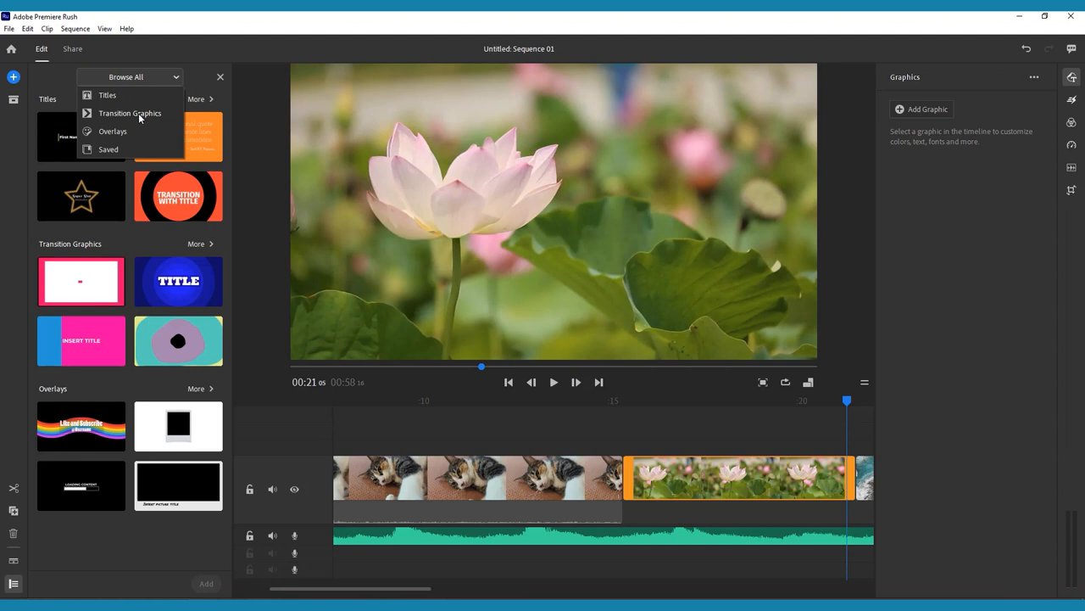
click(129, 112)
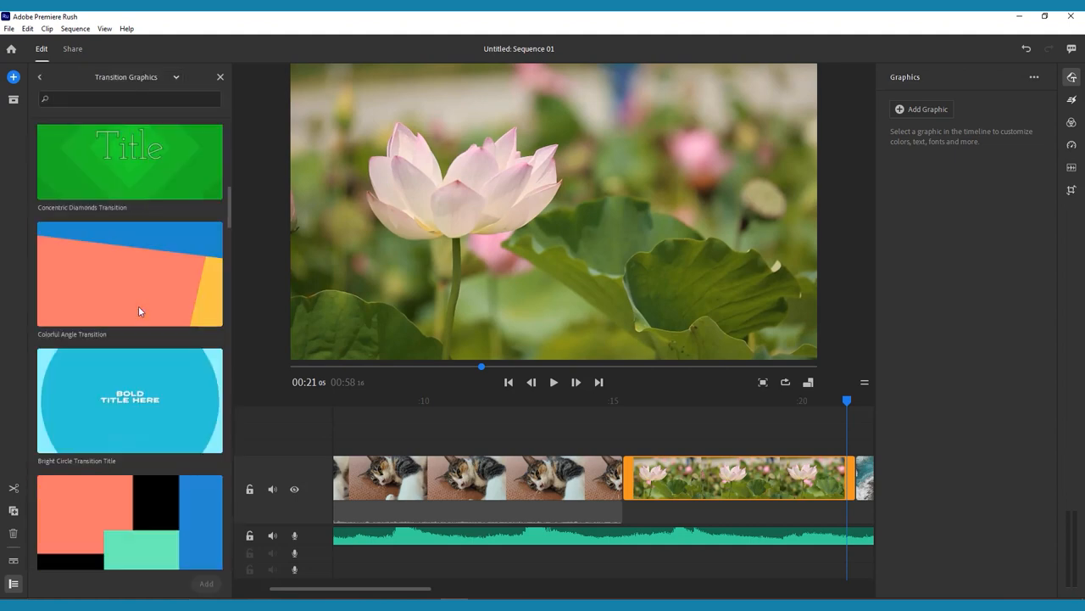
scroll(down, 3)
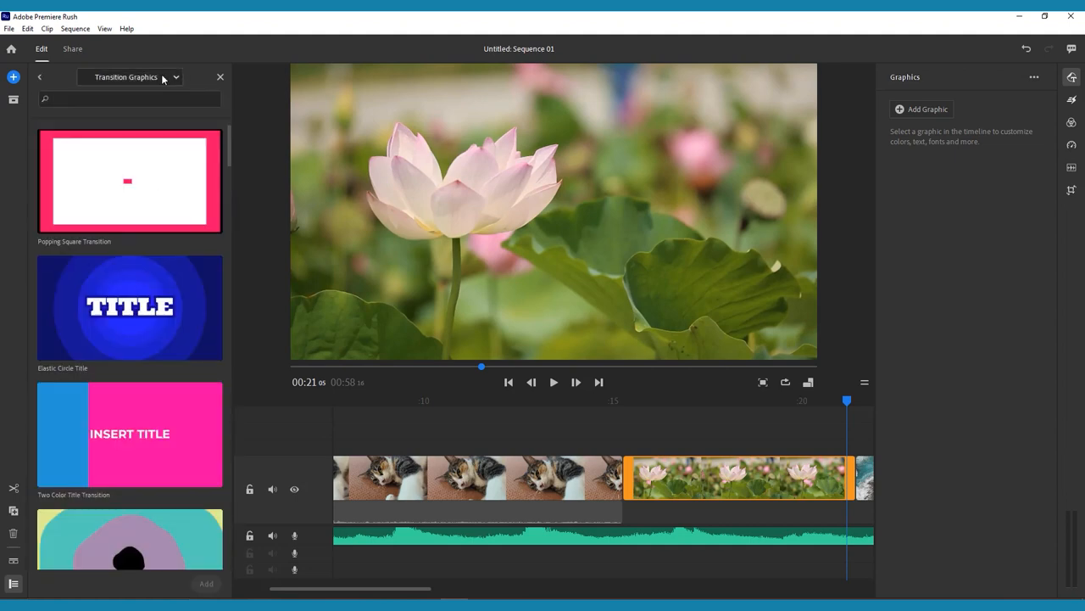
click(129, 76)
text(Premiere R)
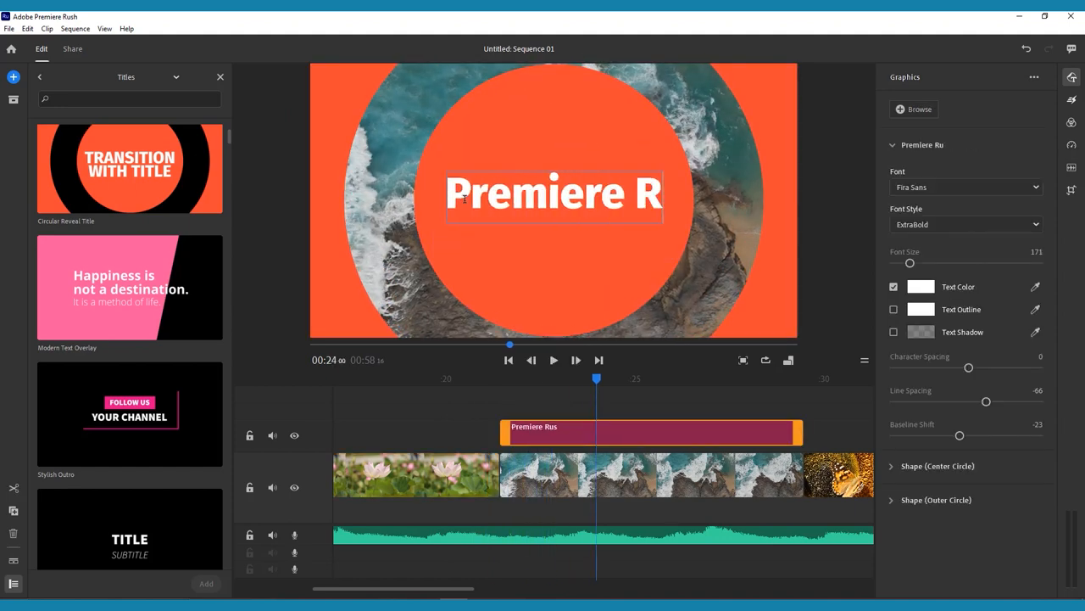
Complete the title as 'Premiere Rush' and recolour its centre circle blue.
text(ush)
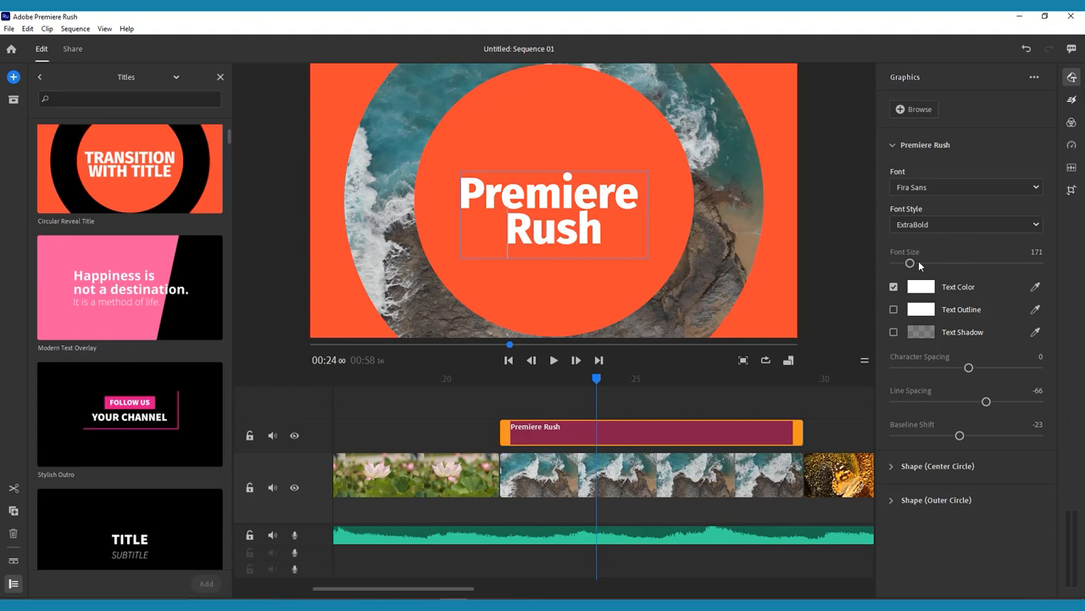
click(921, 203)
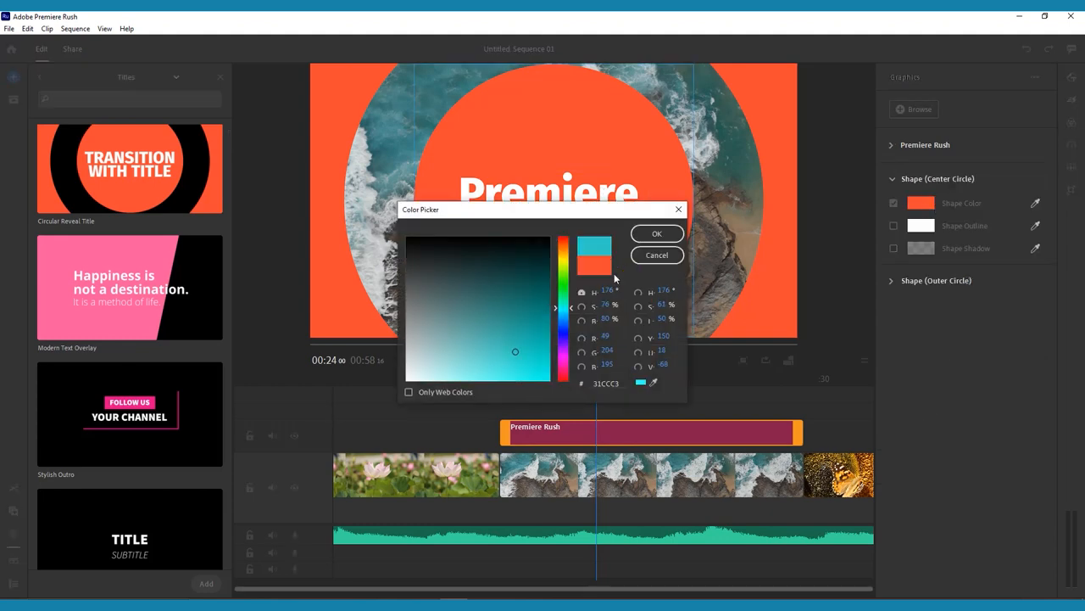
click(656, 234)
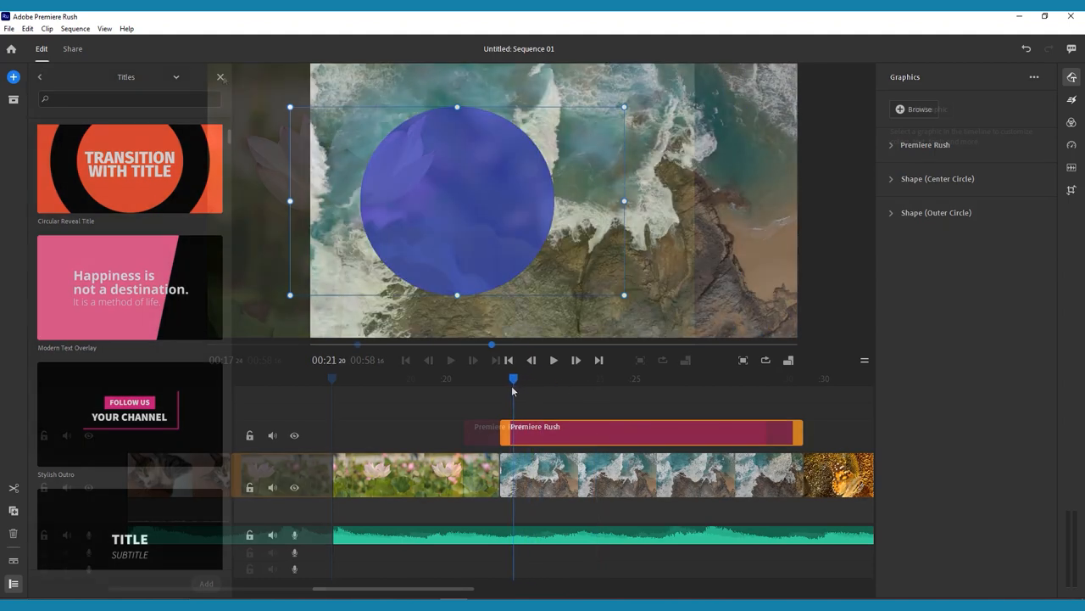
click(1072, 122)
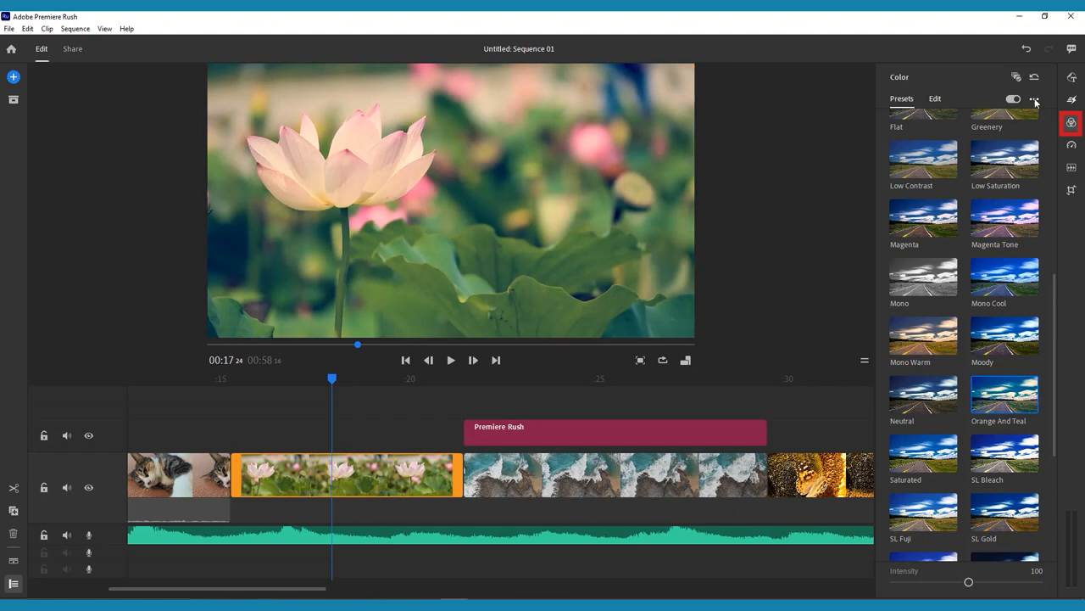
Raise exposure, contrast and saturation to 120, lower highlights and shadows, apply to all clips and save as a preset.
click(934, 98)
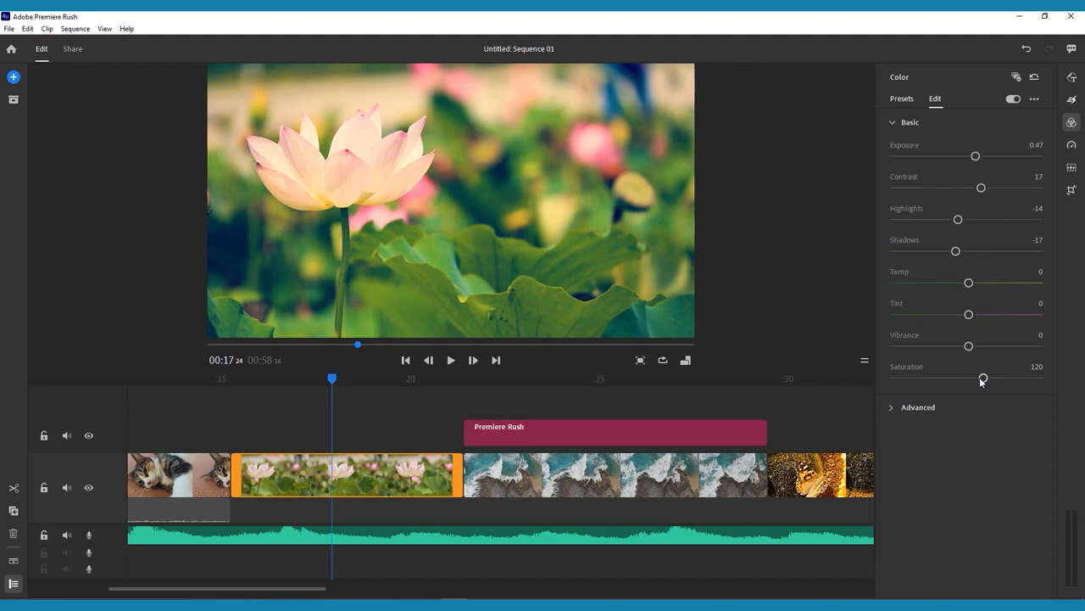
mouse_move(980, 363)
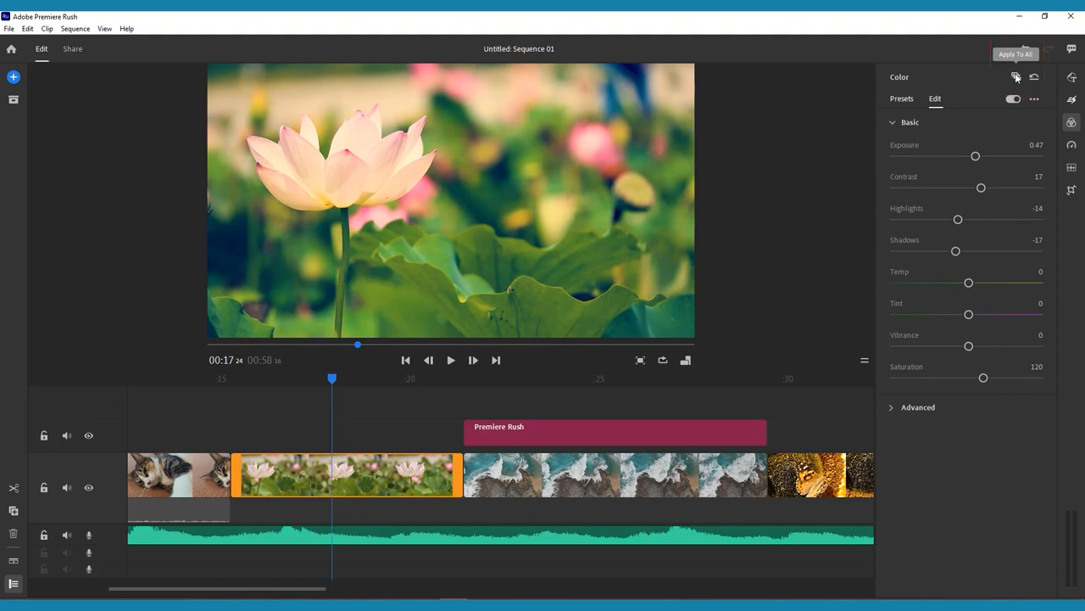
click(1035, 98)
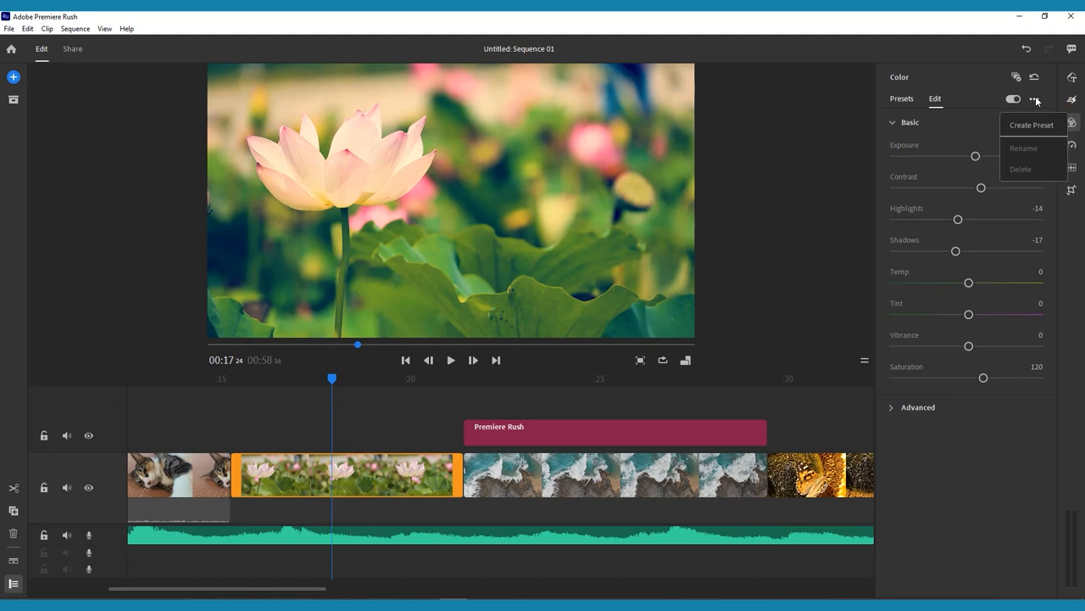
click(1034, 99)
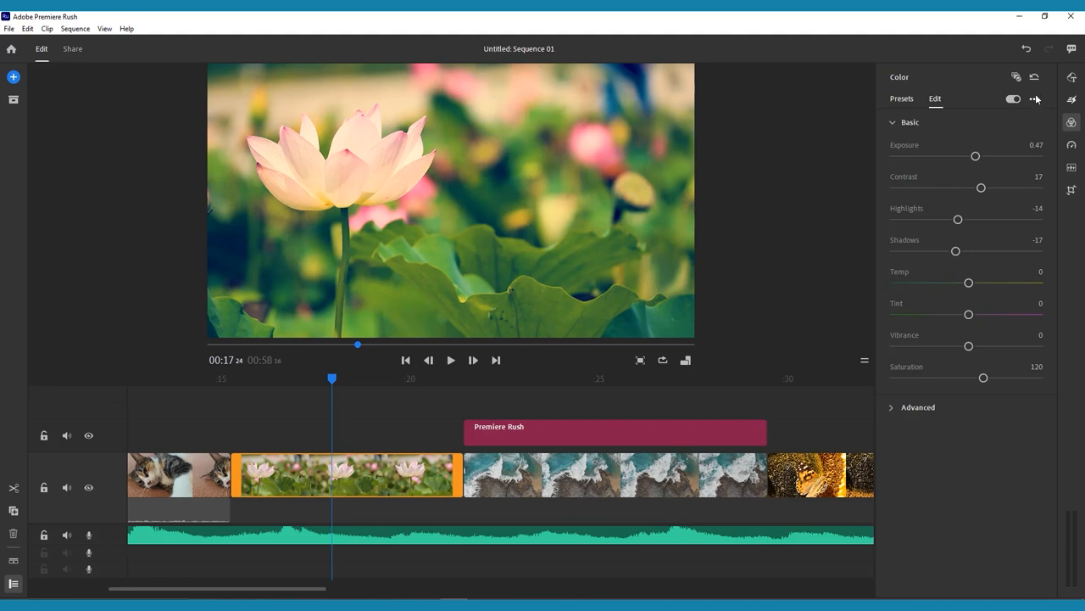
mouse_move(1035, 78)
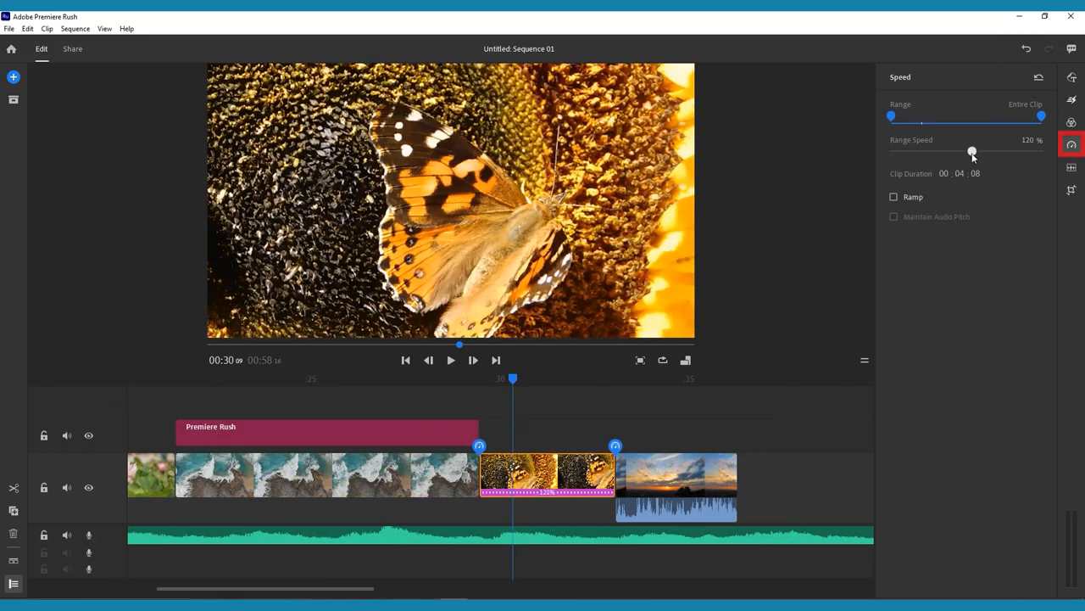
Set the butterfly clip's range speed to 200% with Ramp enabled and the amount adjusted.
drag(973, 151, 990, 151)
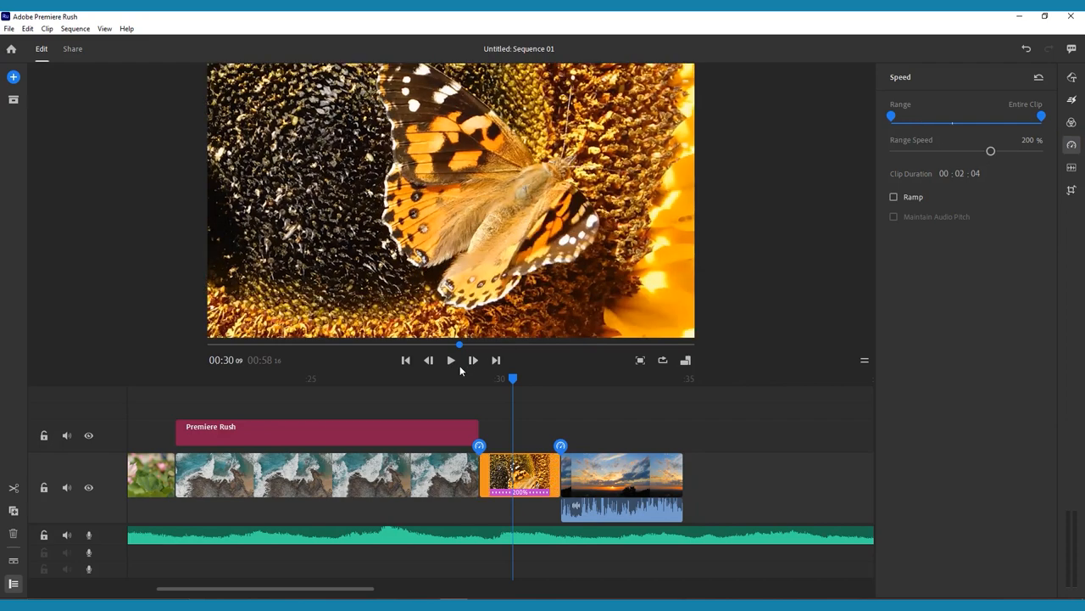
click(451, 360)
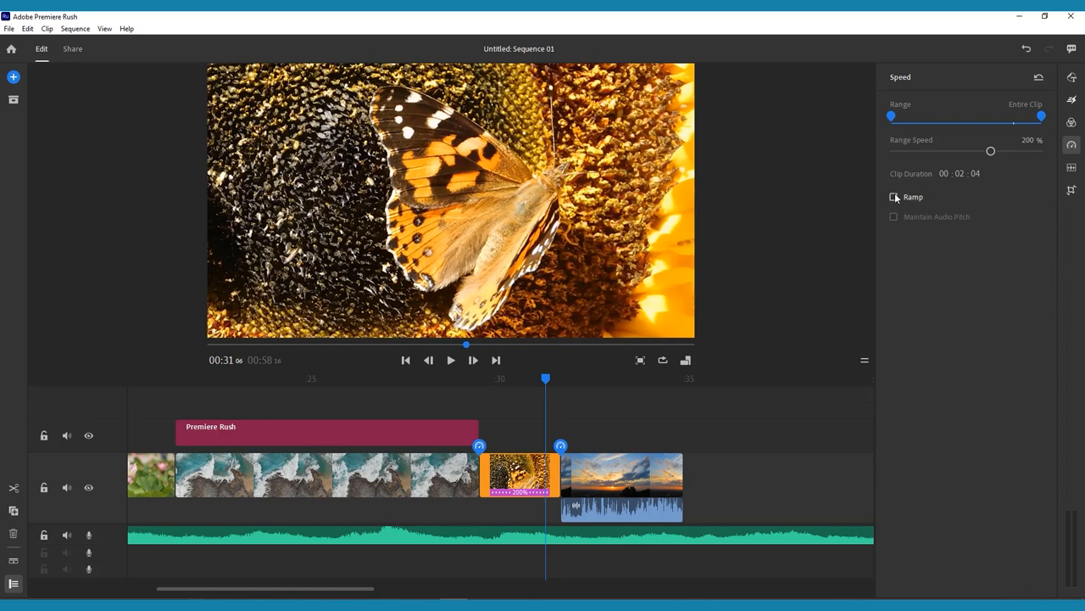
click(892, 197)
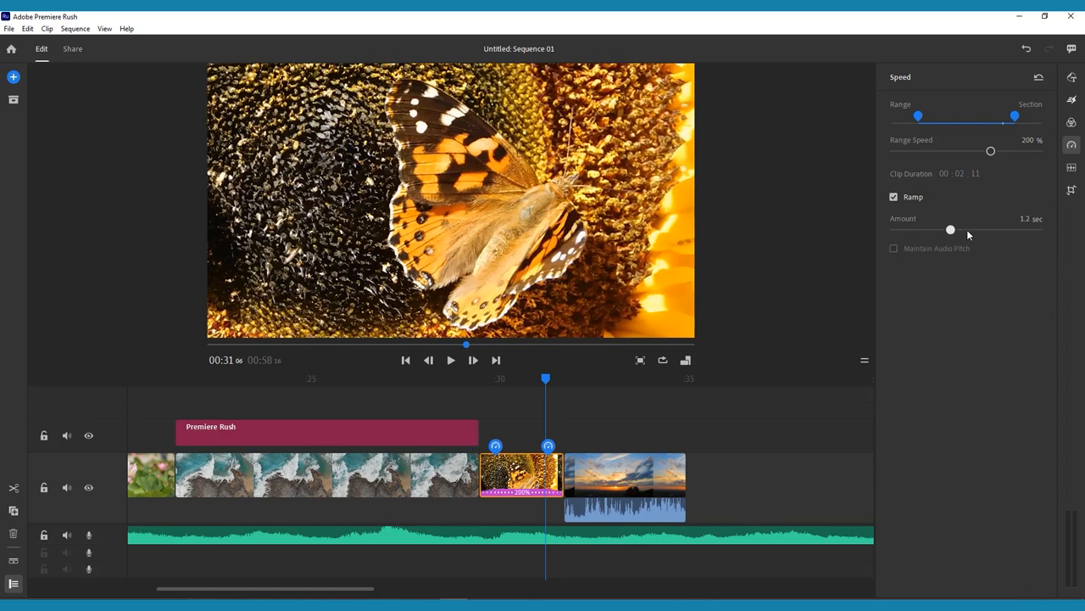
drag(950, 231, 939, 231)
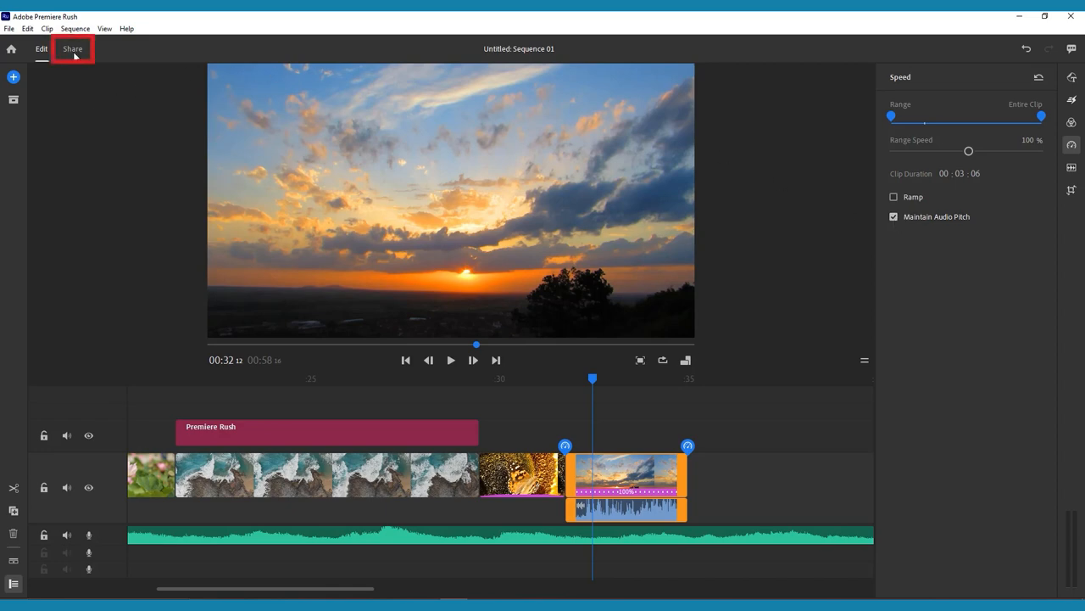
Name the export file 'Premiere Rush' and choose 1080p Full HD resolution.
click(72, 48)
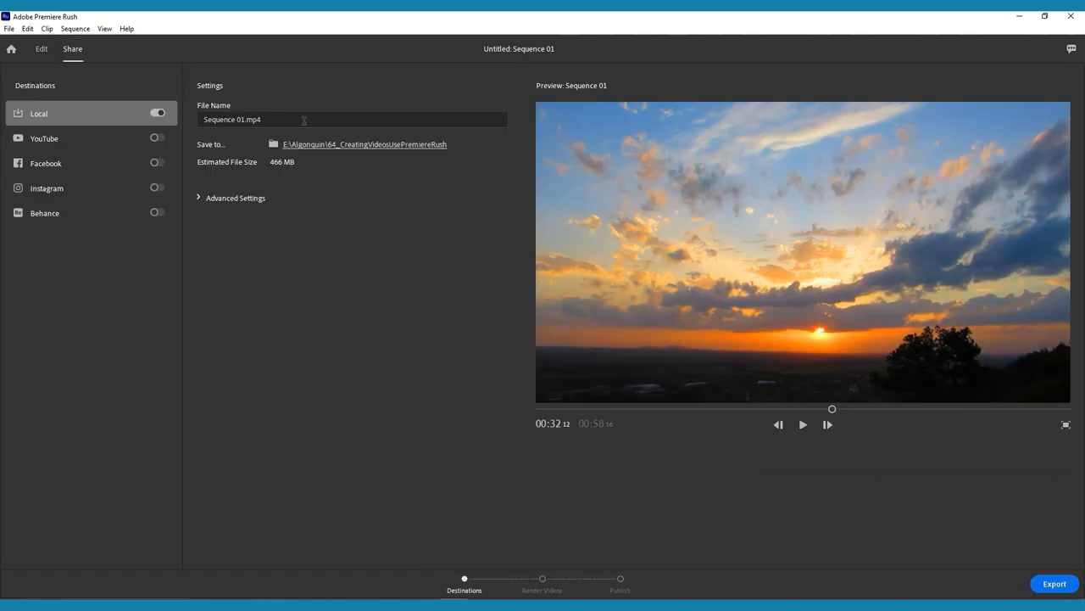
text(P)
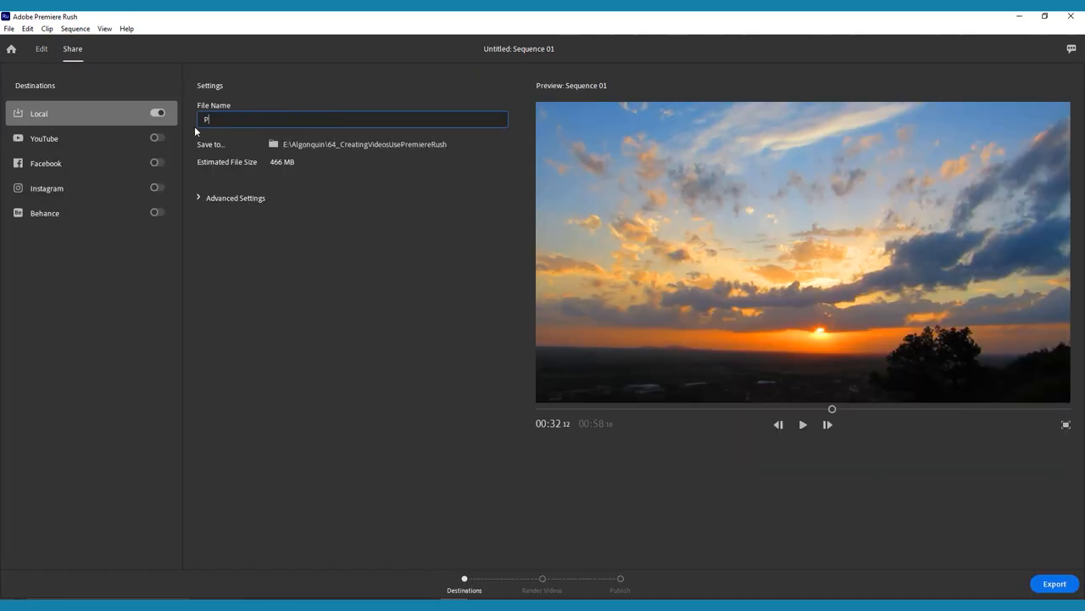
text(remiere R)
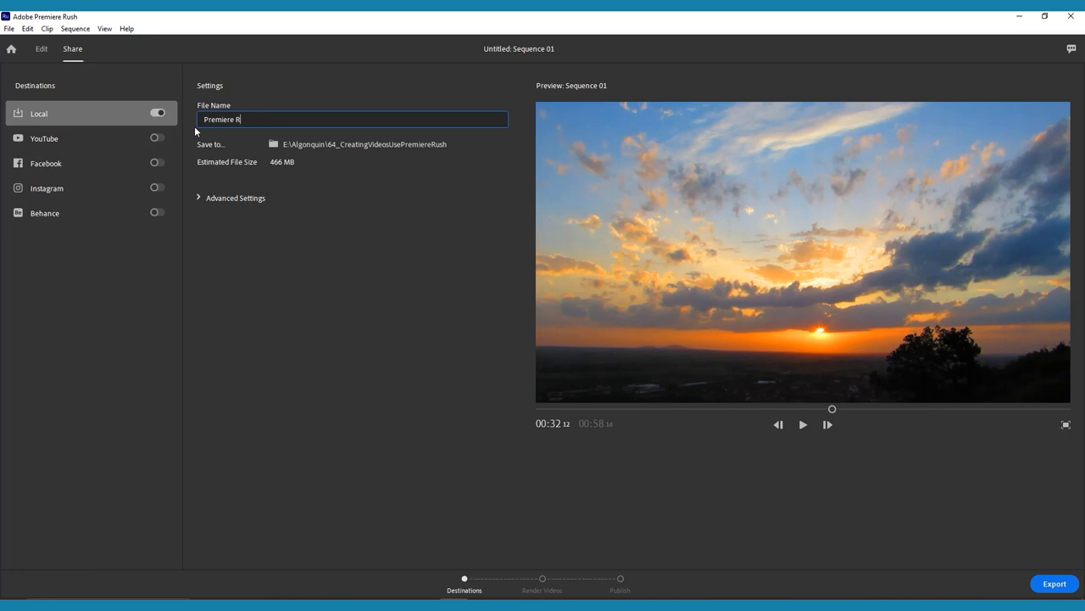
text(ush.mp4)
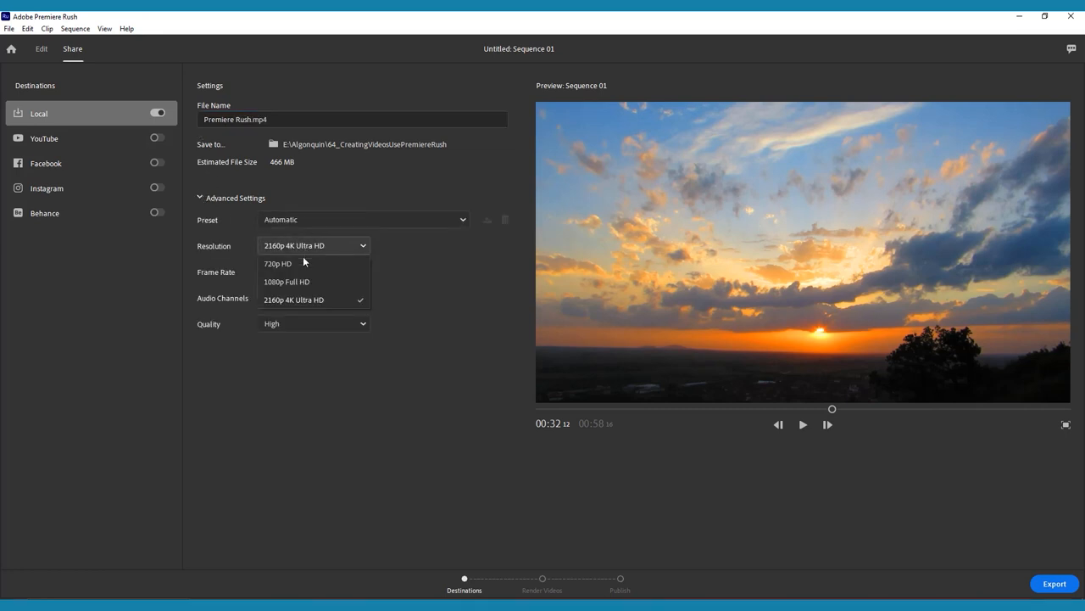
click(287, 282)
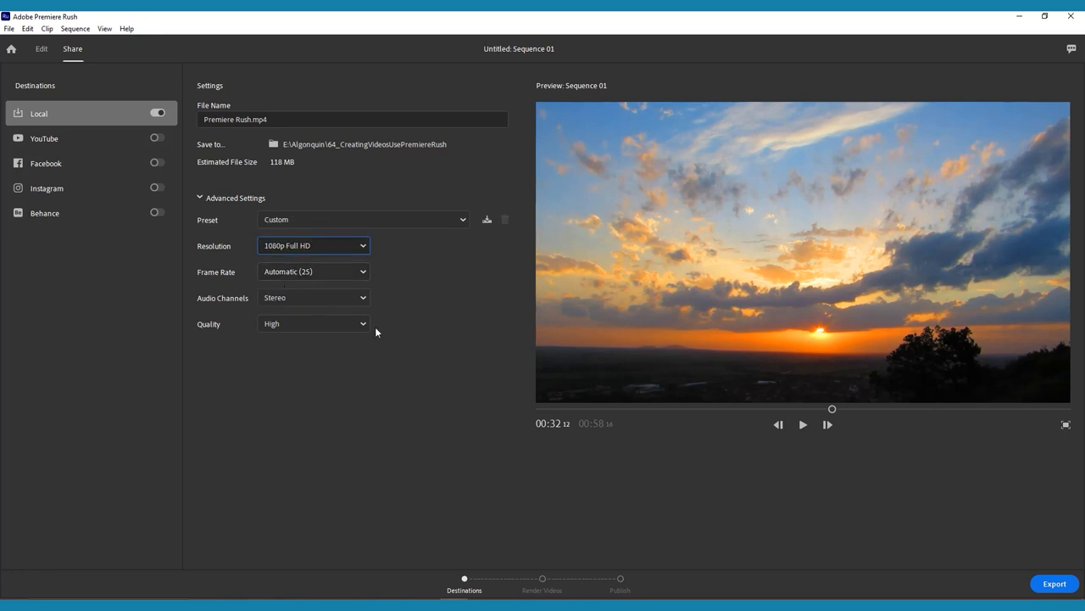
Start the export and scrub the preview to review a later part of the video.
click(1055, 583)
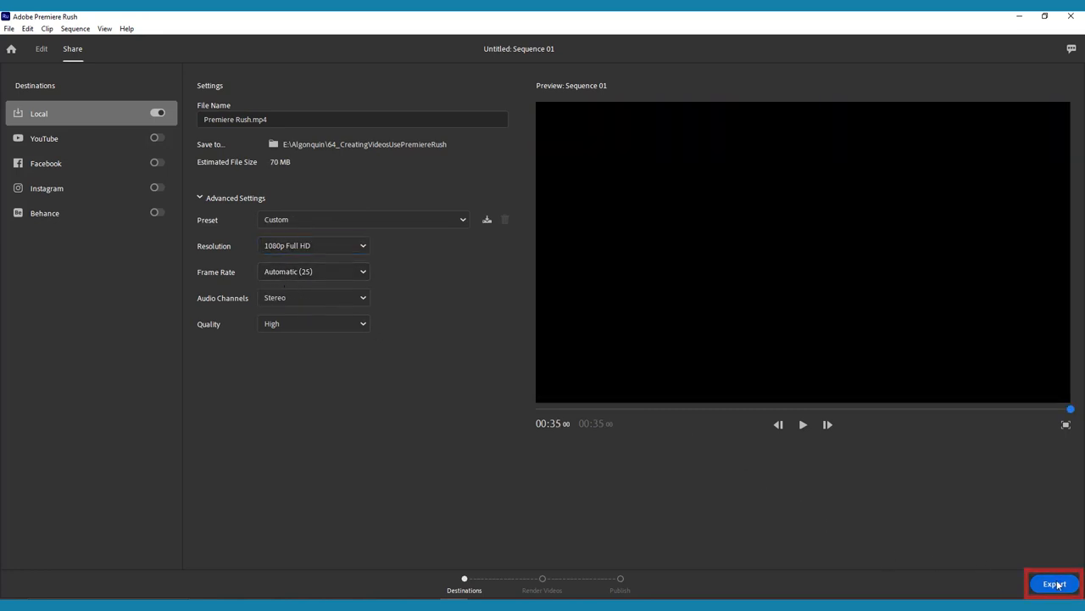
click(1054, 583)
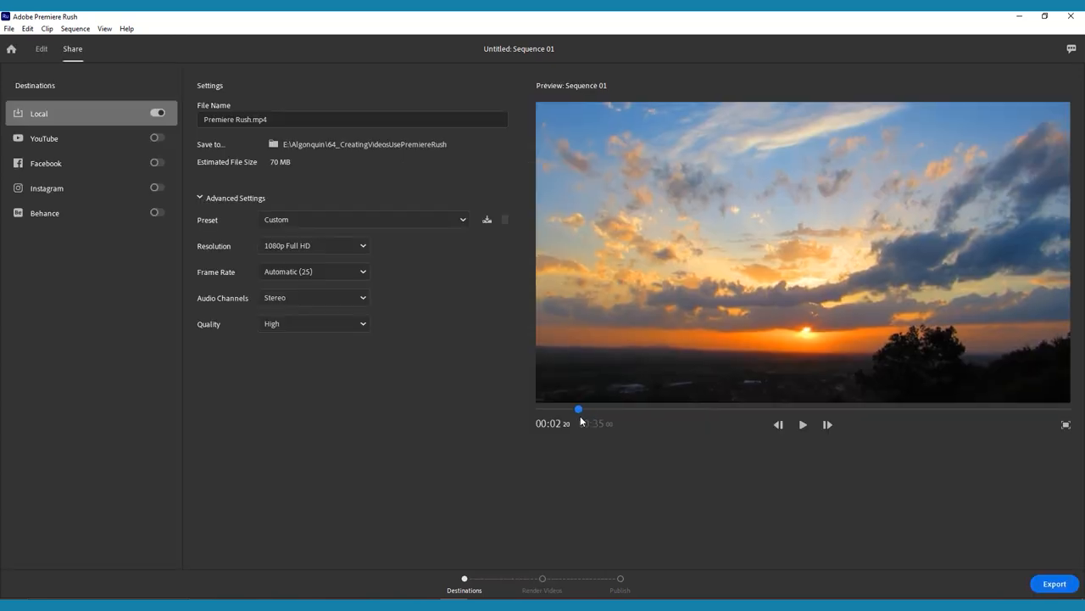
drag(576, 409, 695, 409)
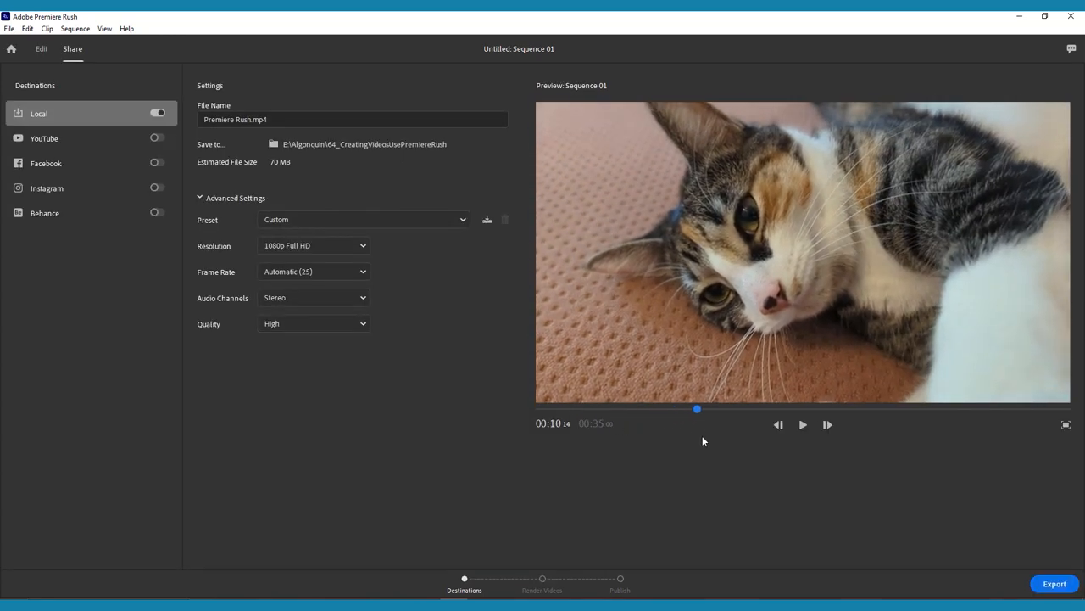